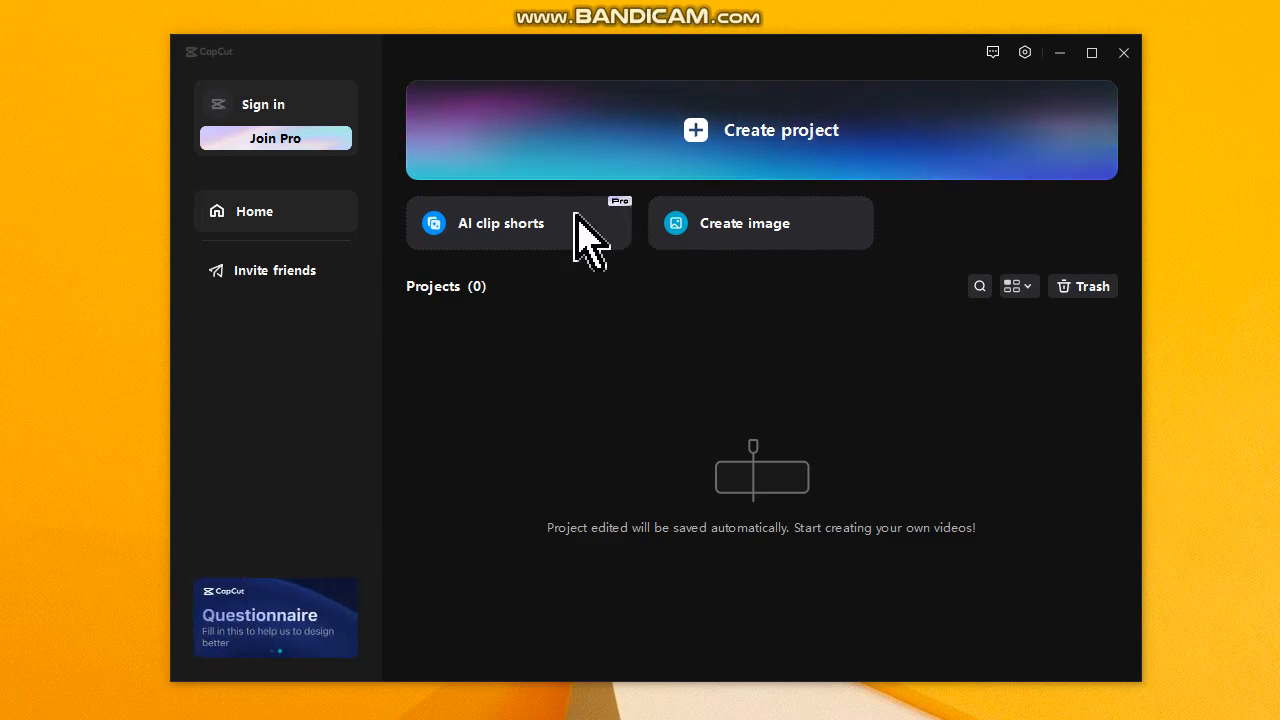
Step: Create a new project and import example (3).mp4 from the Documents folder
left_click(780, 130)
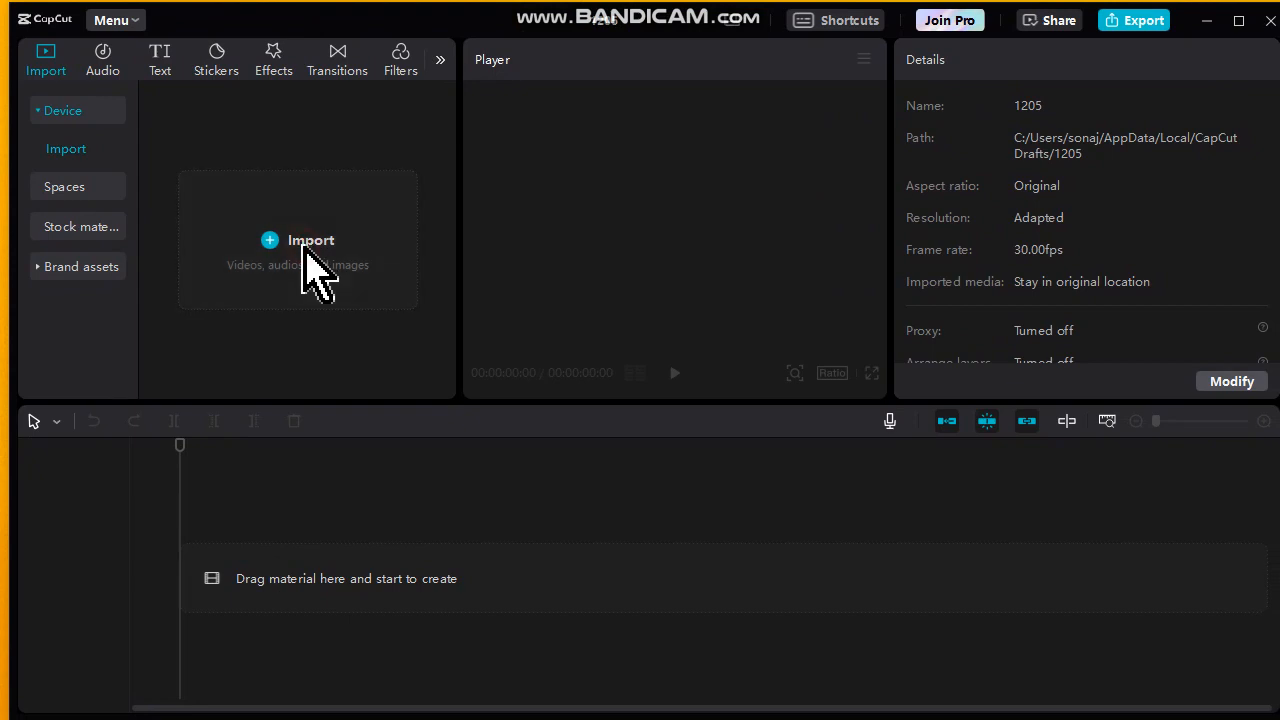
left_click(311, 240)
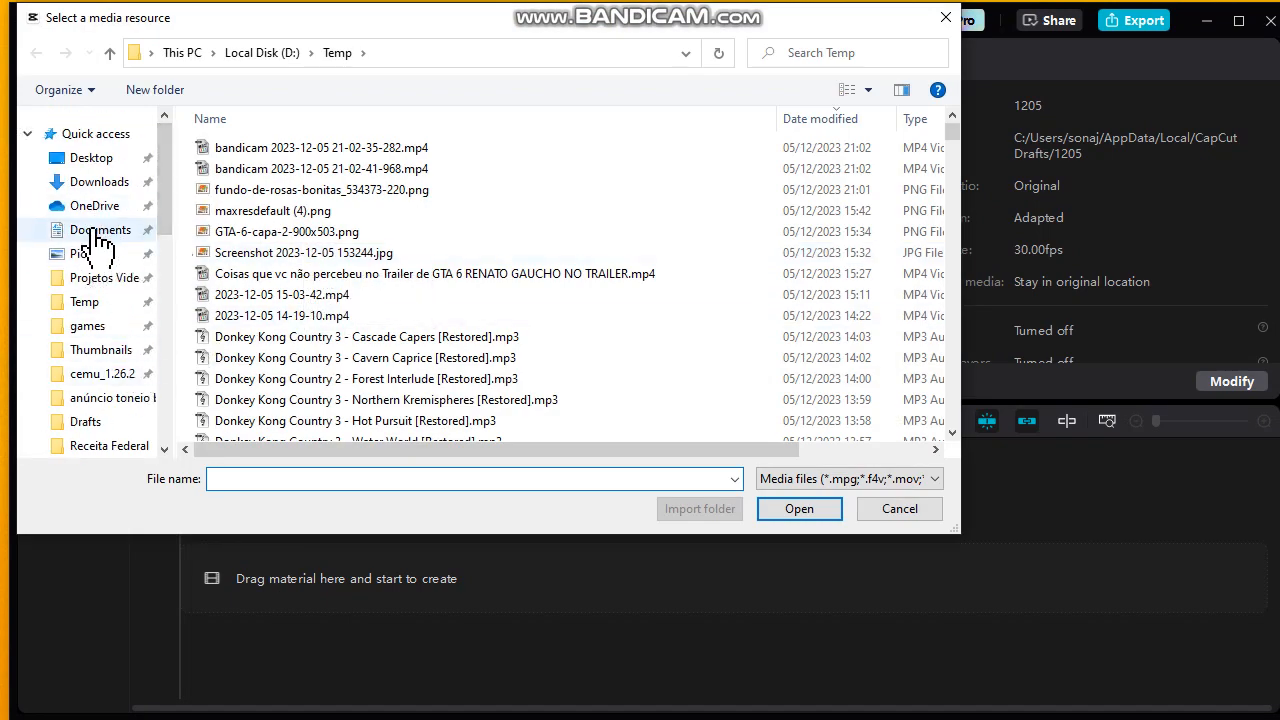
left_click(101, 229)
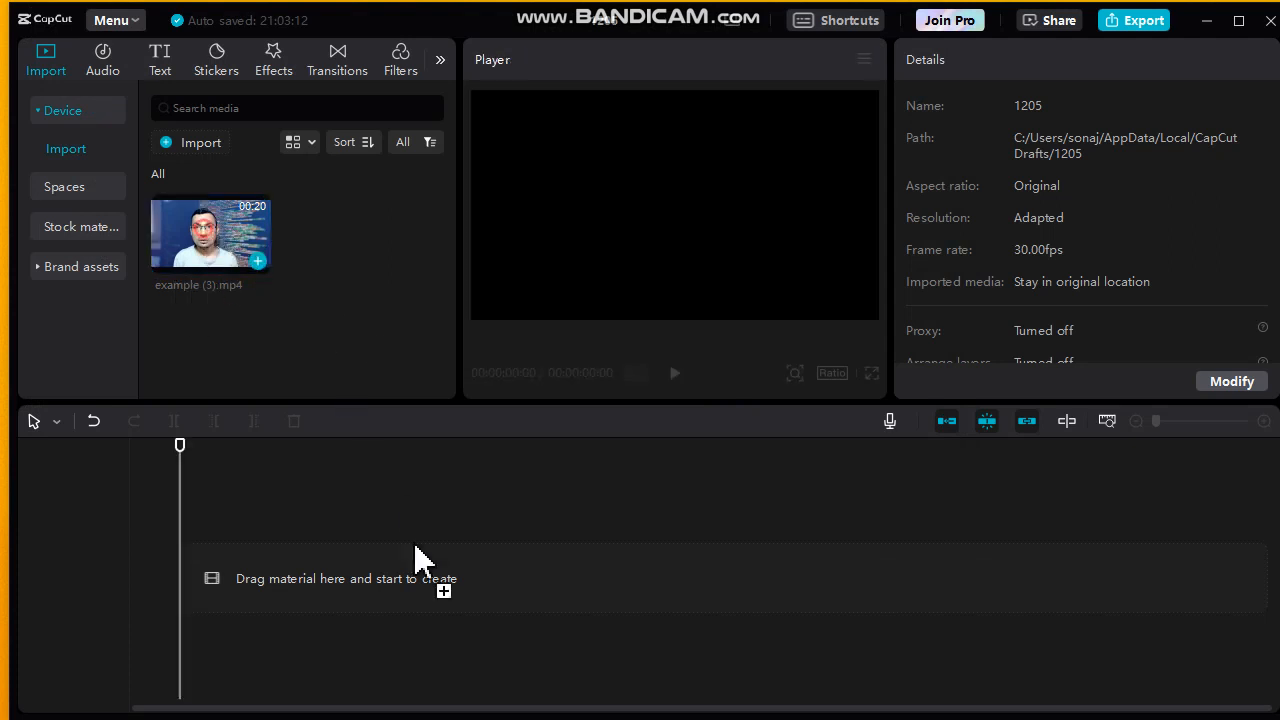
Step: Drag example (3).mp4 from the media panel onto the timeline track
left_click_drag(210, 233, 420, 578)
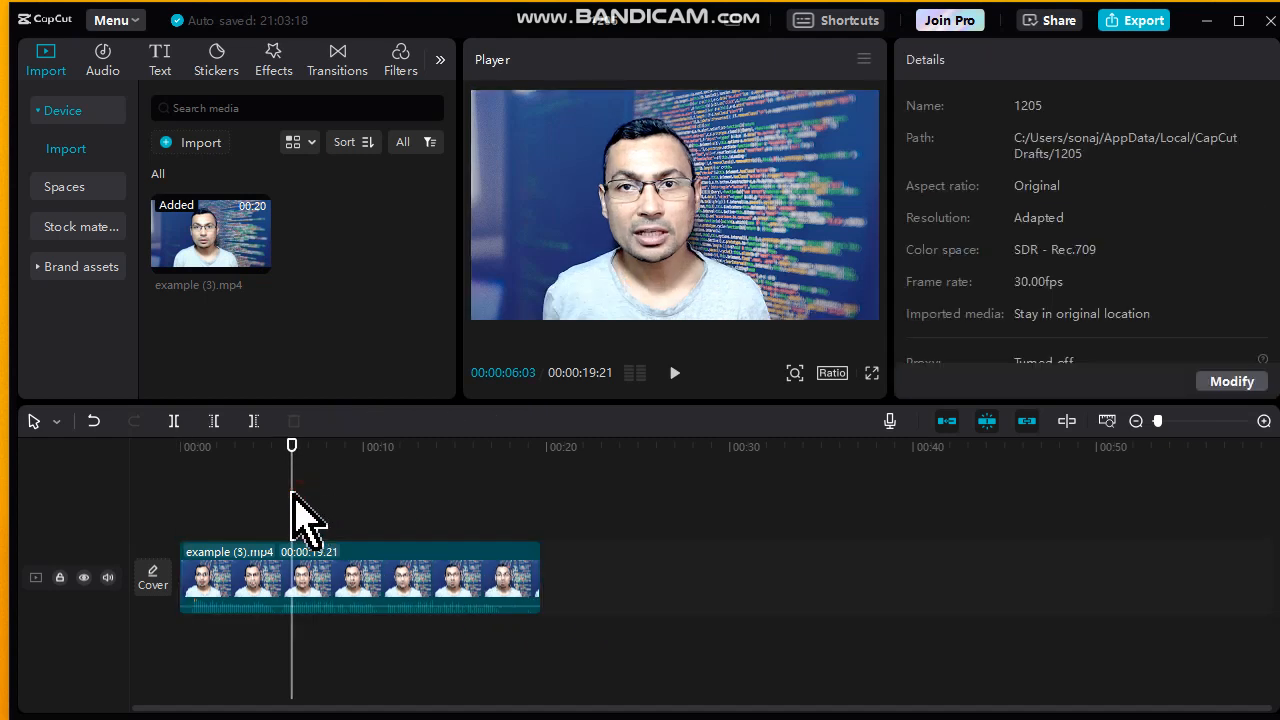
Step: Import fundo-de-rosas-bonitas_534373-220.png from the Temp folder and preview it
left_click(189, 142)
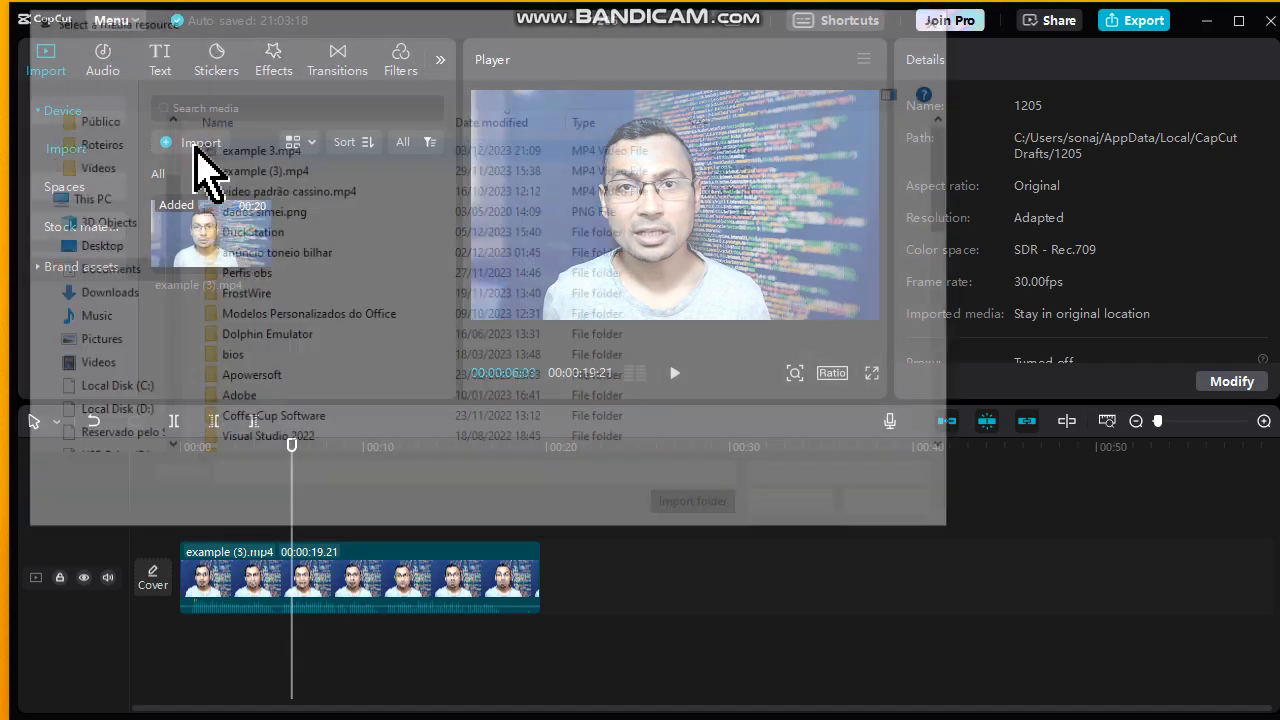
left_click(200, 142)
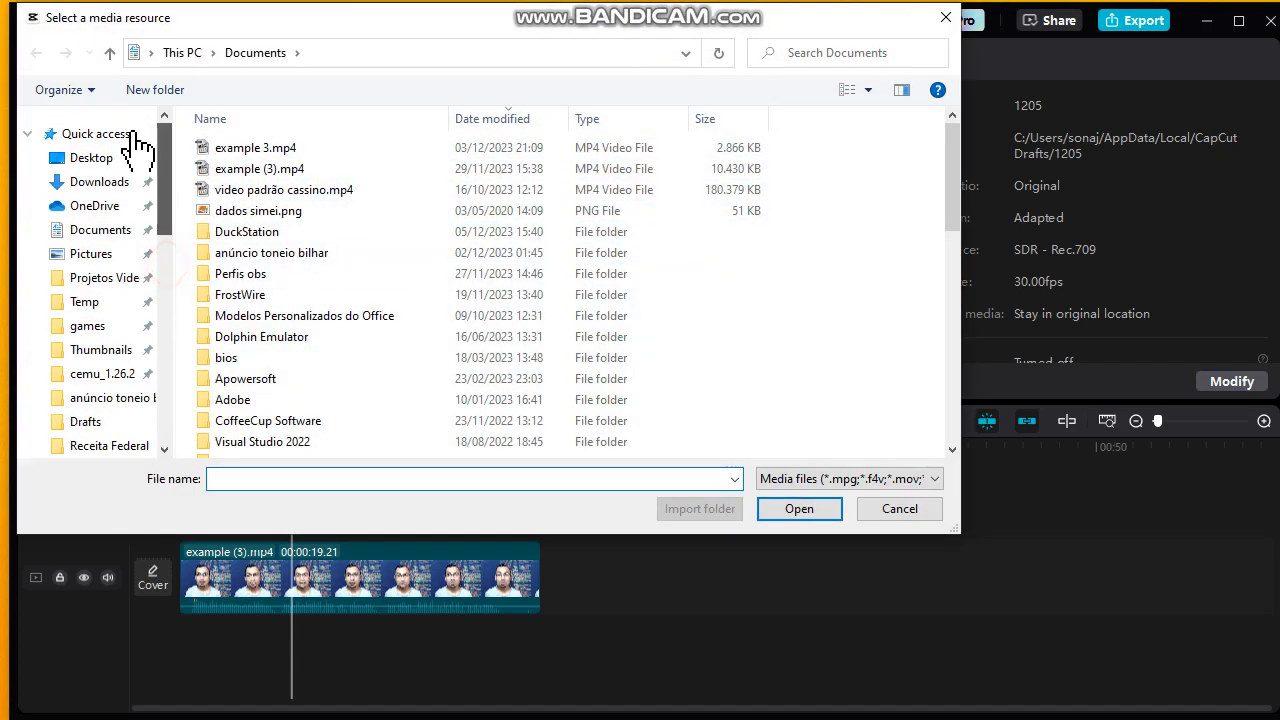
left_click(84, 301)
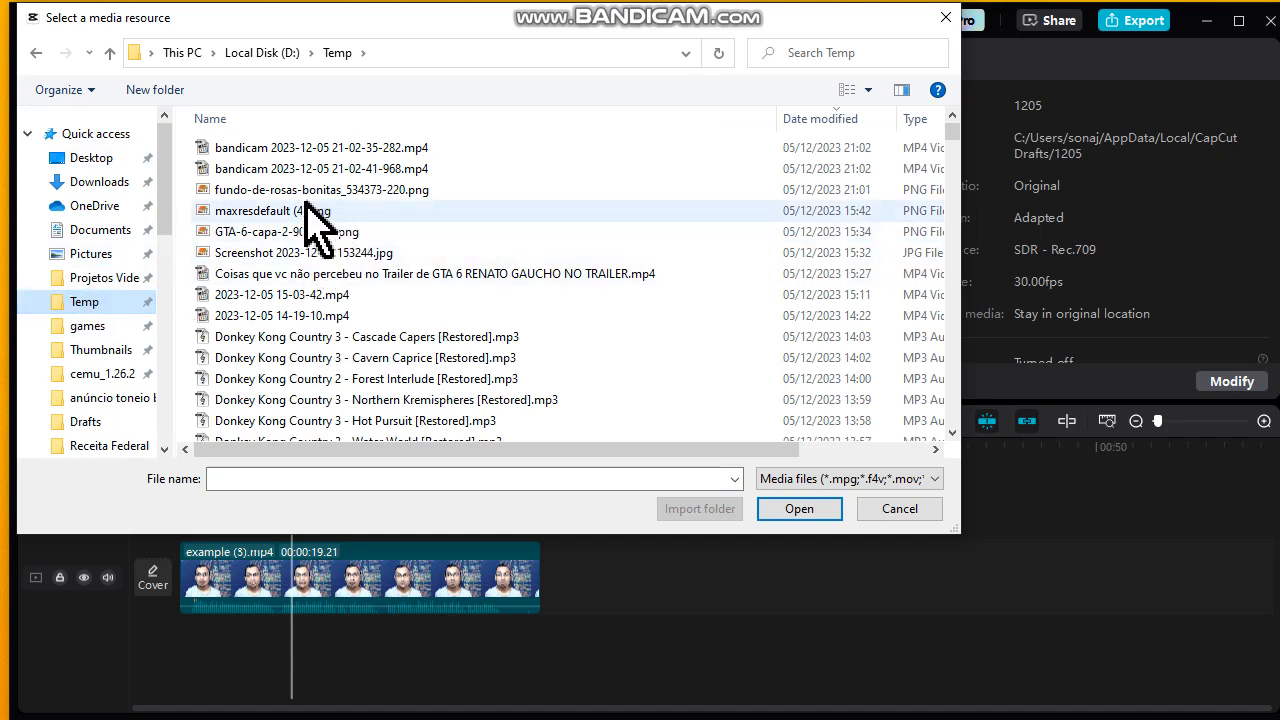
left_click(321, 189)
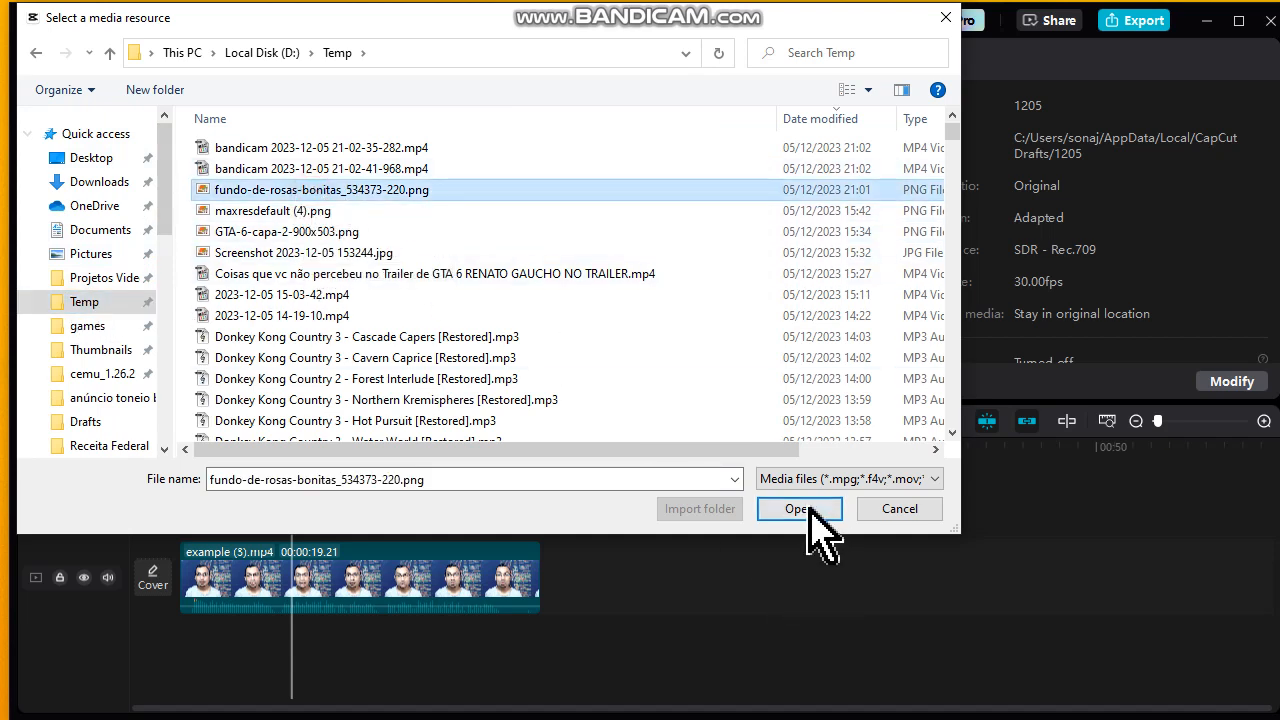
left_click(799, 508)
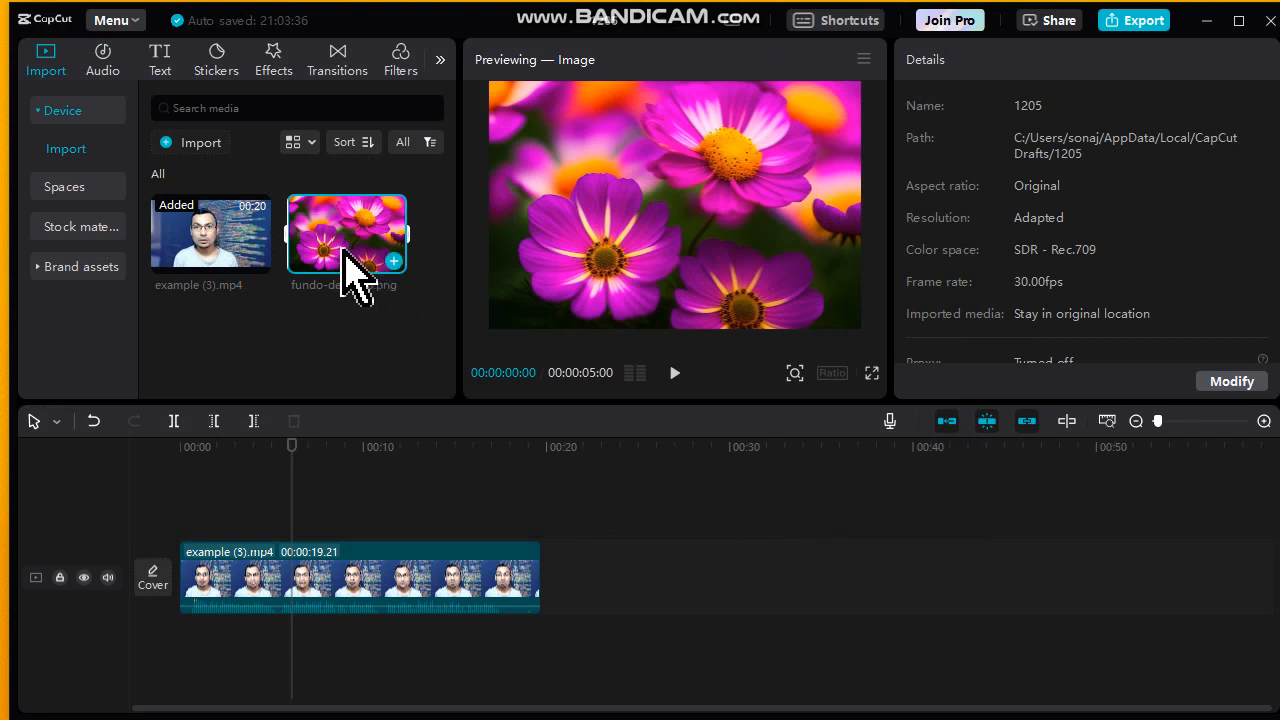
left_click(360, 578)
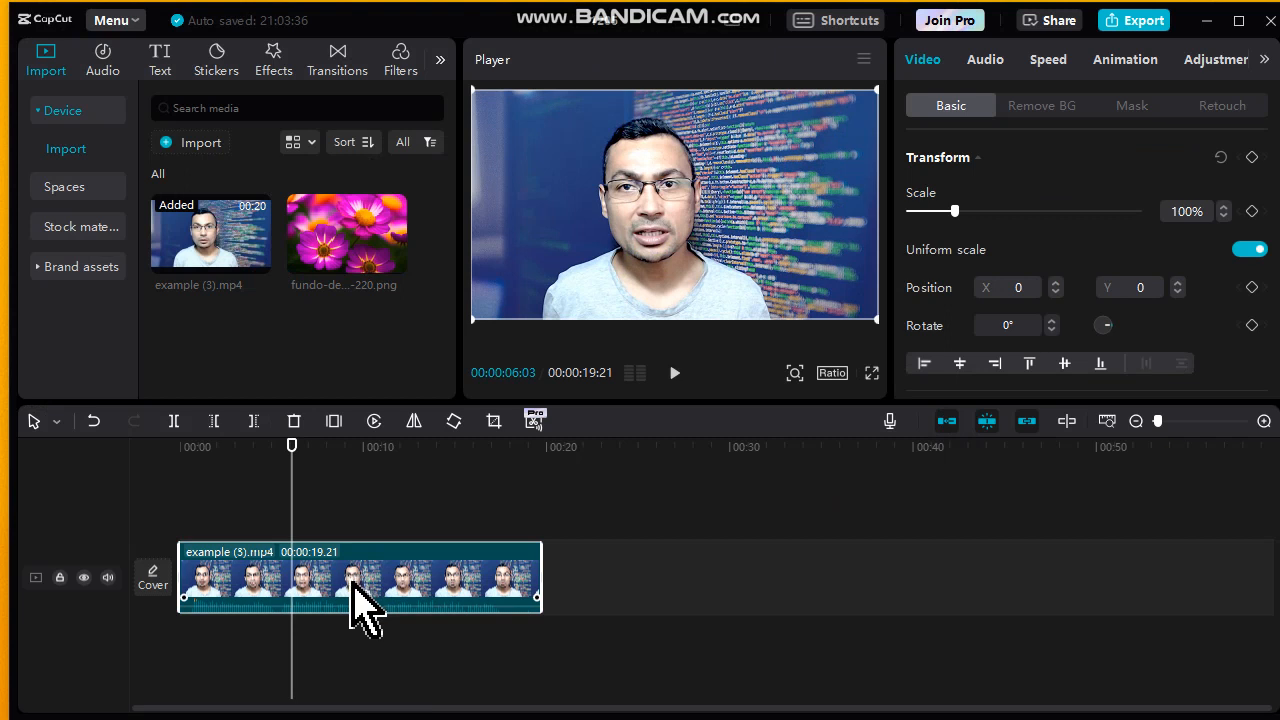
mouse_move(345, 580)
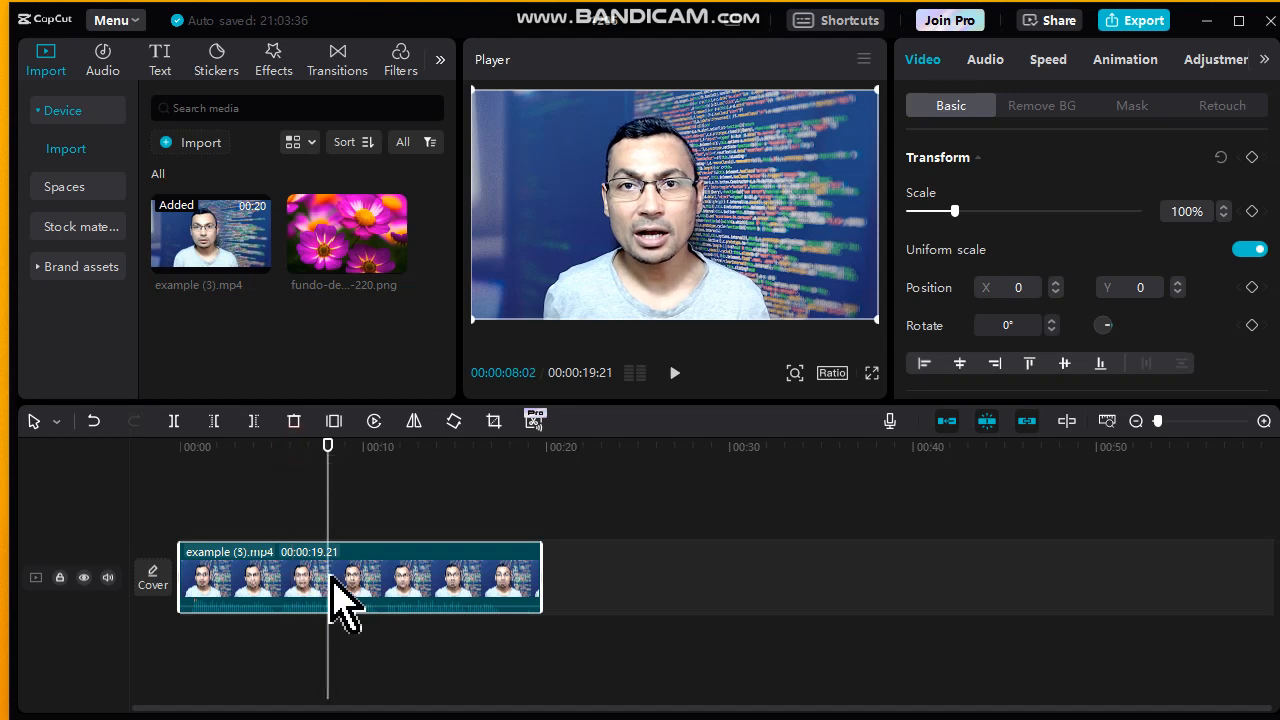
Step: Split the talking-head clip at 00:08 and drop the flower photo between the halves
left_click(345, 580)
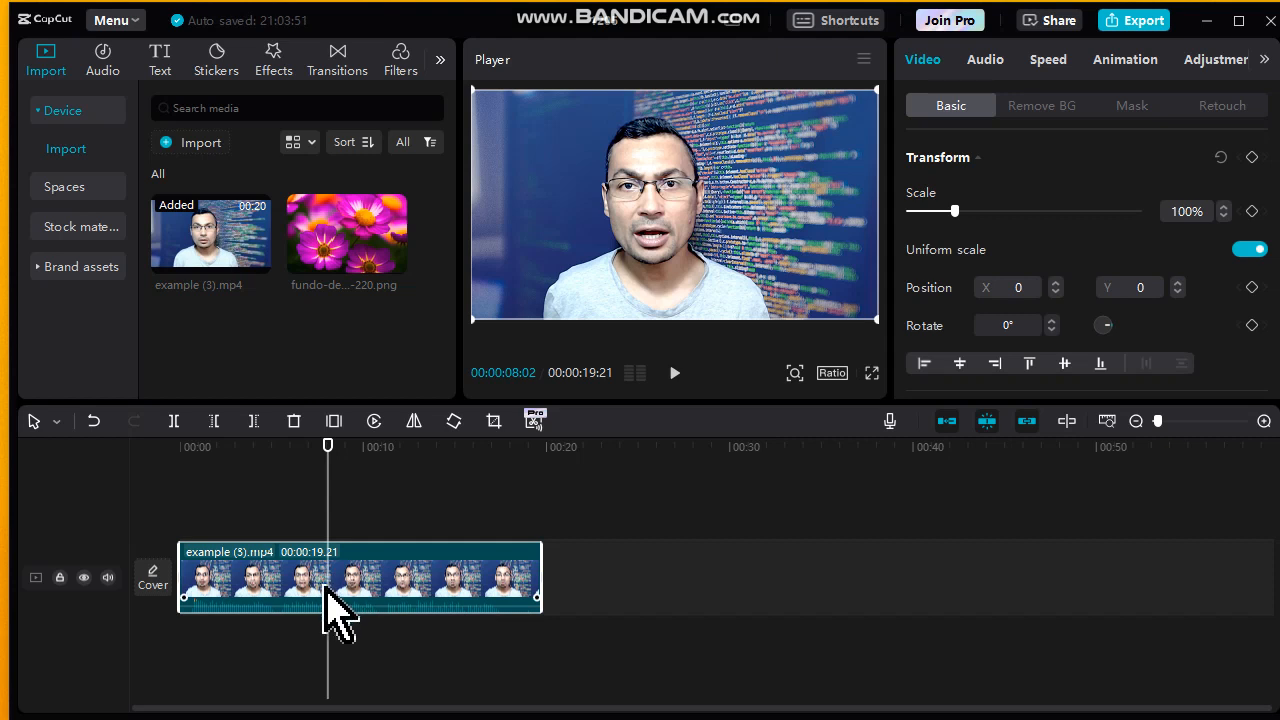
mouse_move(355, 600)
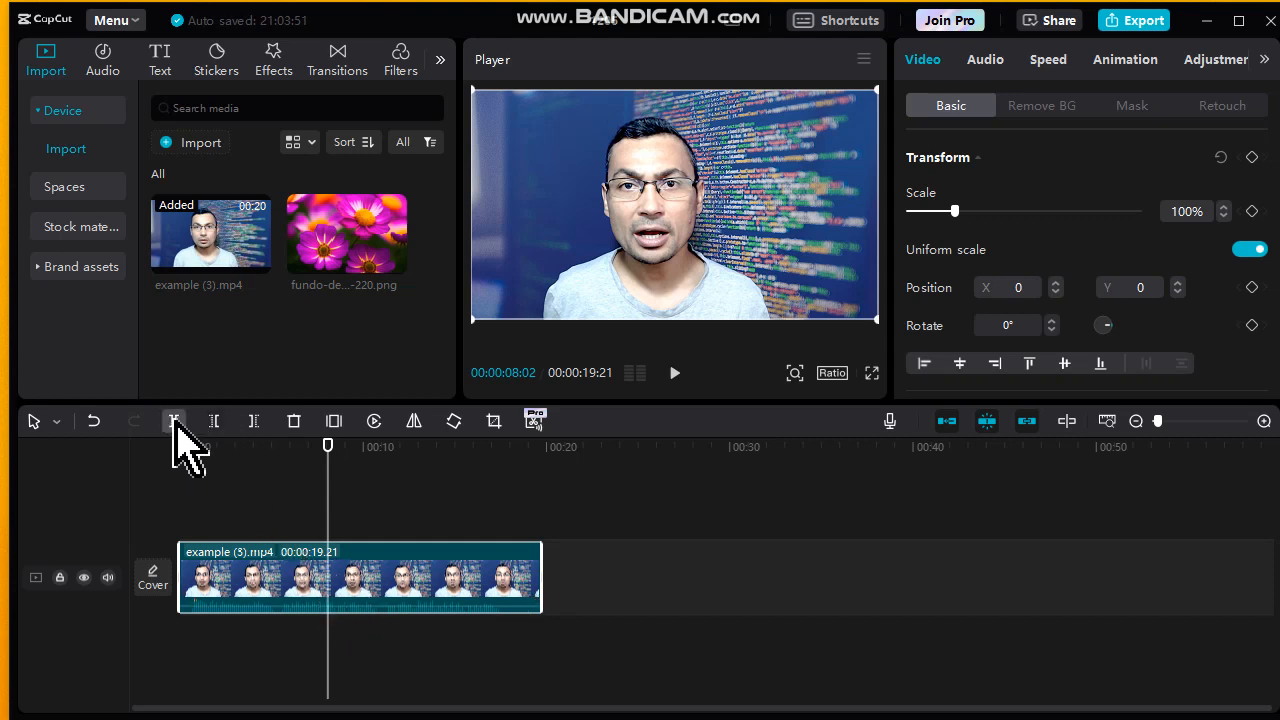
mouse_move(175, 421)
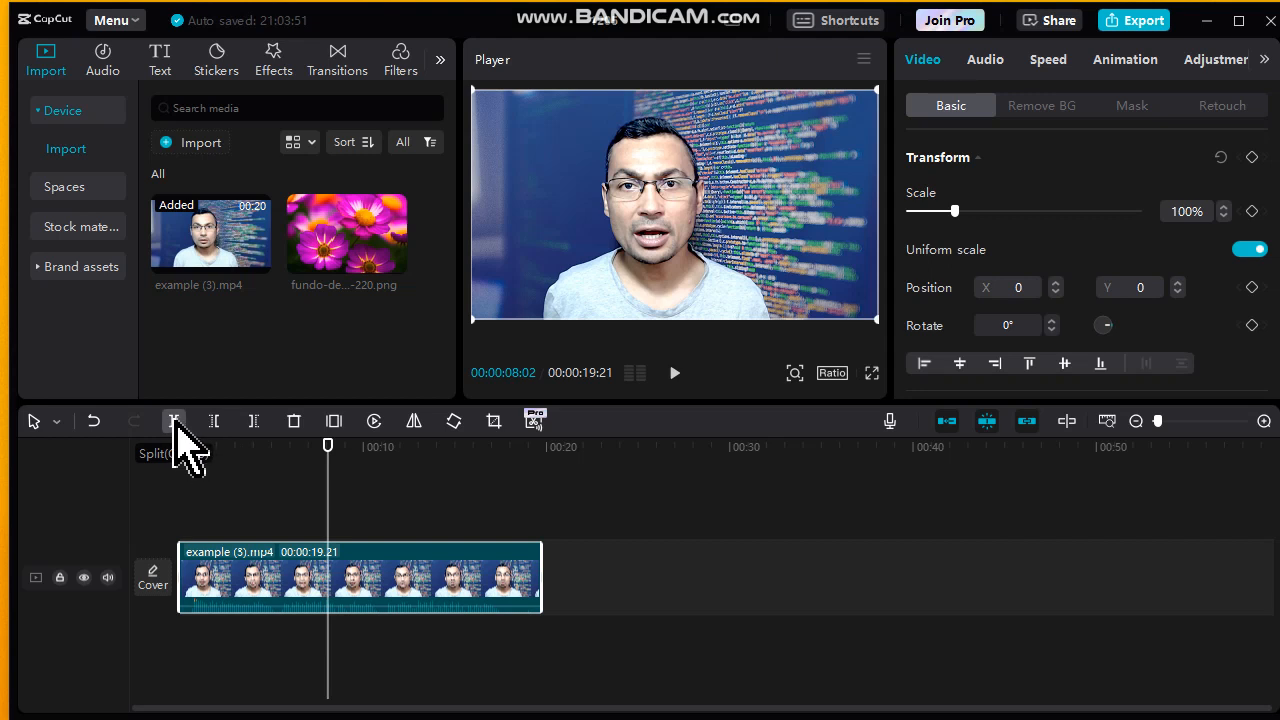
left_click(173, 420)
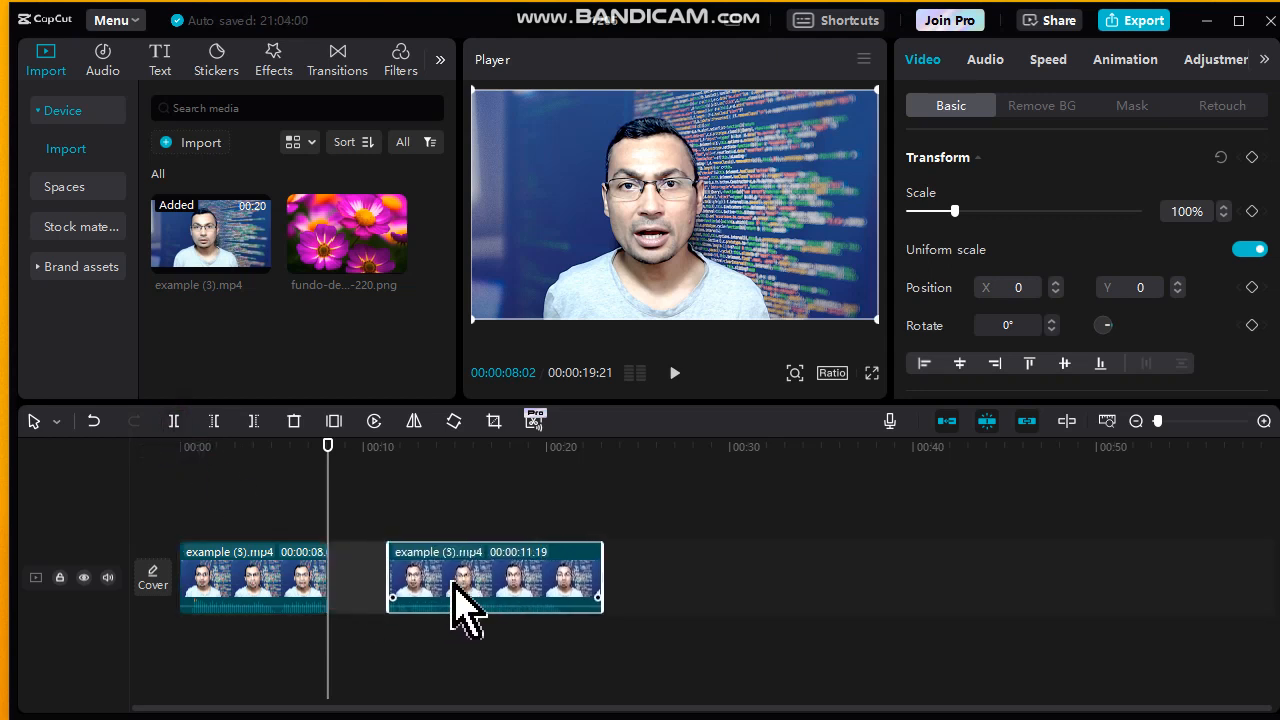
left_click(346, 234)
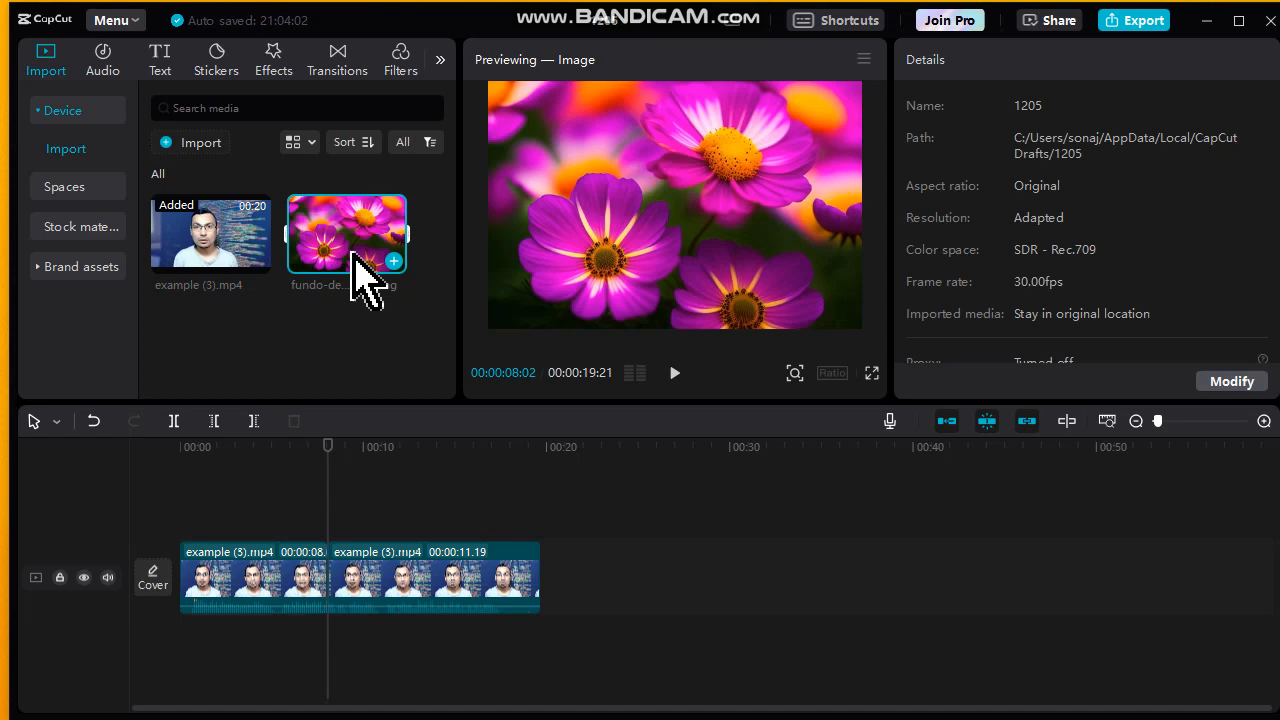
left_click_drag(346, 233, 375, 577)
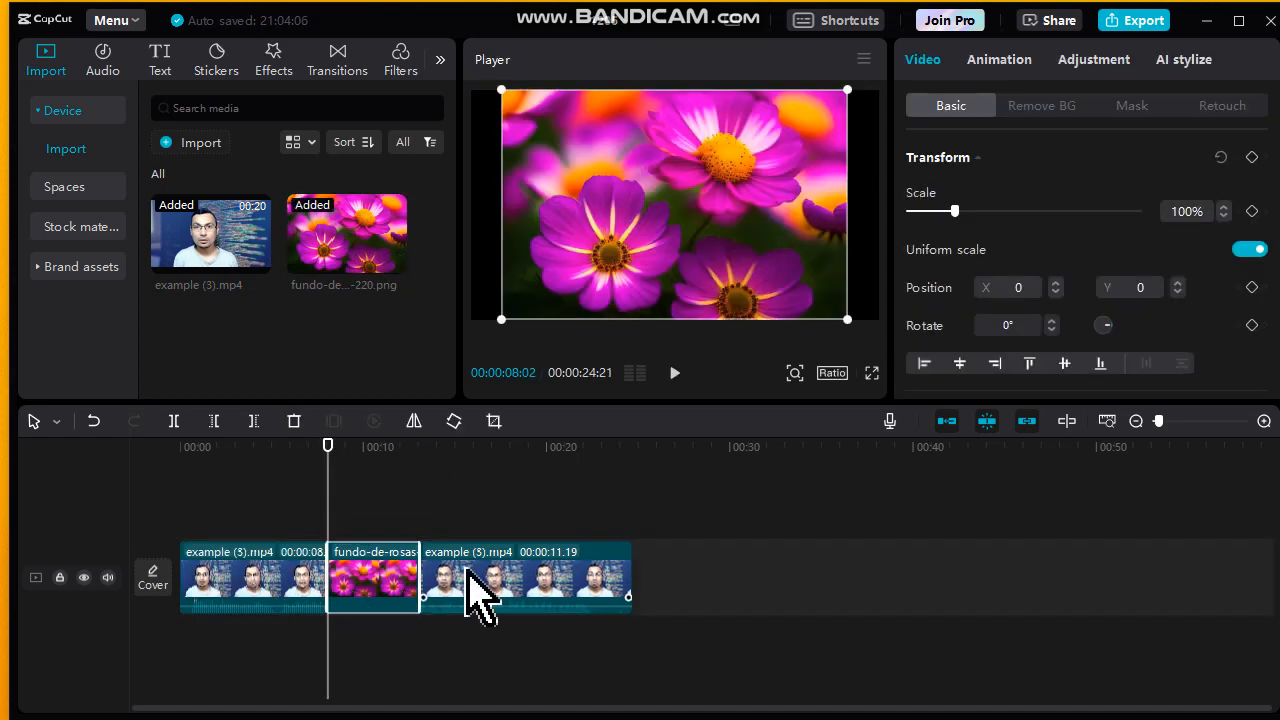
Step: Adjust the clips on the timeline and review playback
left_click_drag(328, 446, 308, 446)
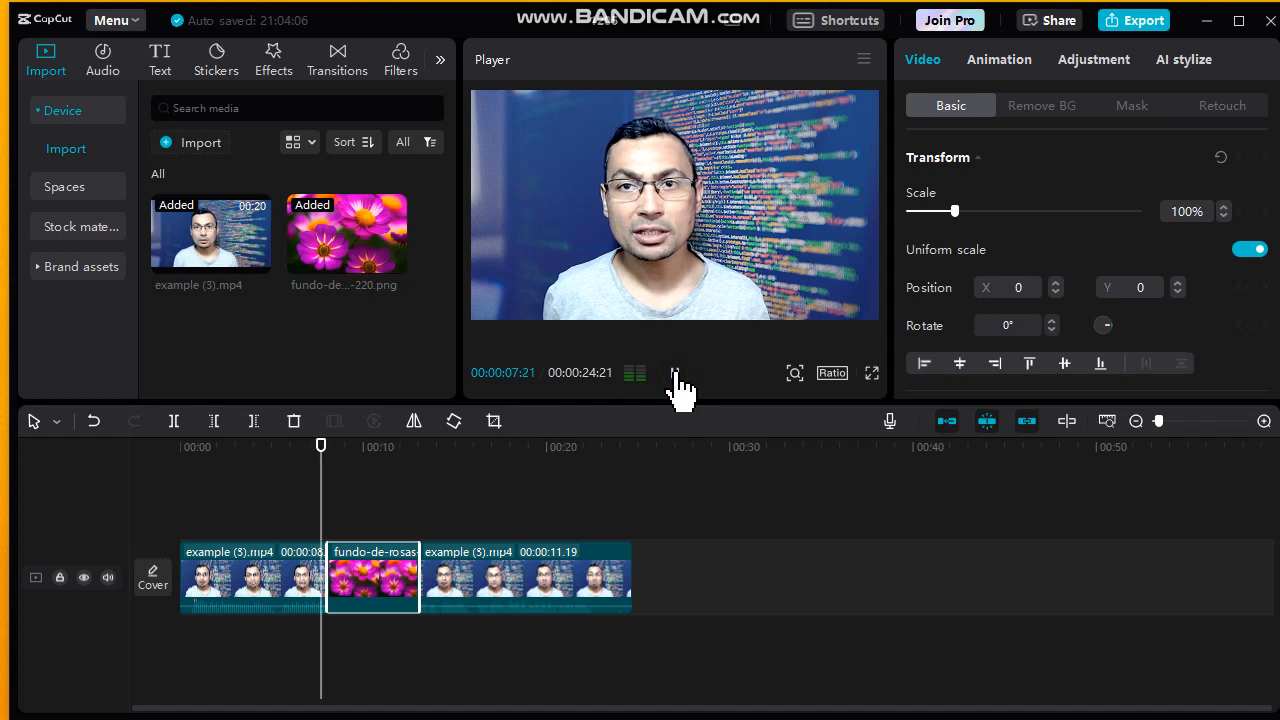
left_click(674, 373)
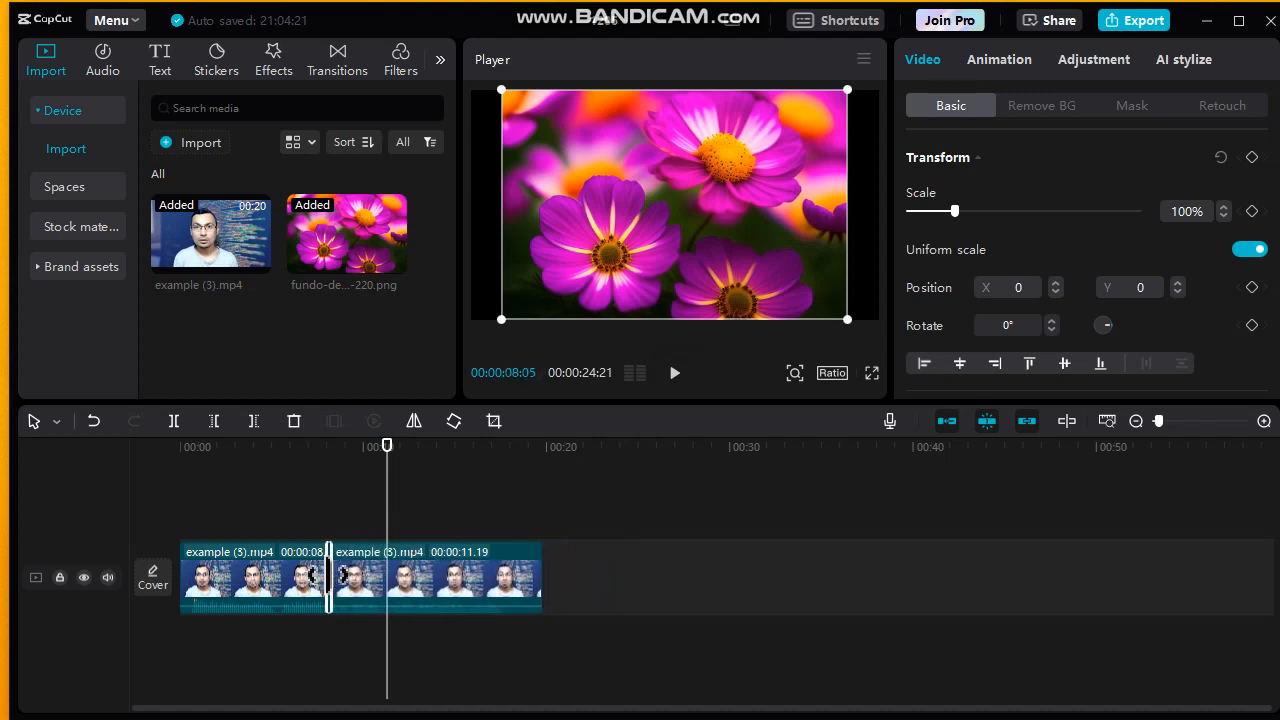
left_click_drag(387, 445, 310, 445)
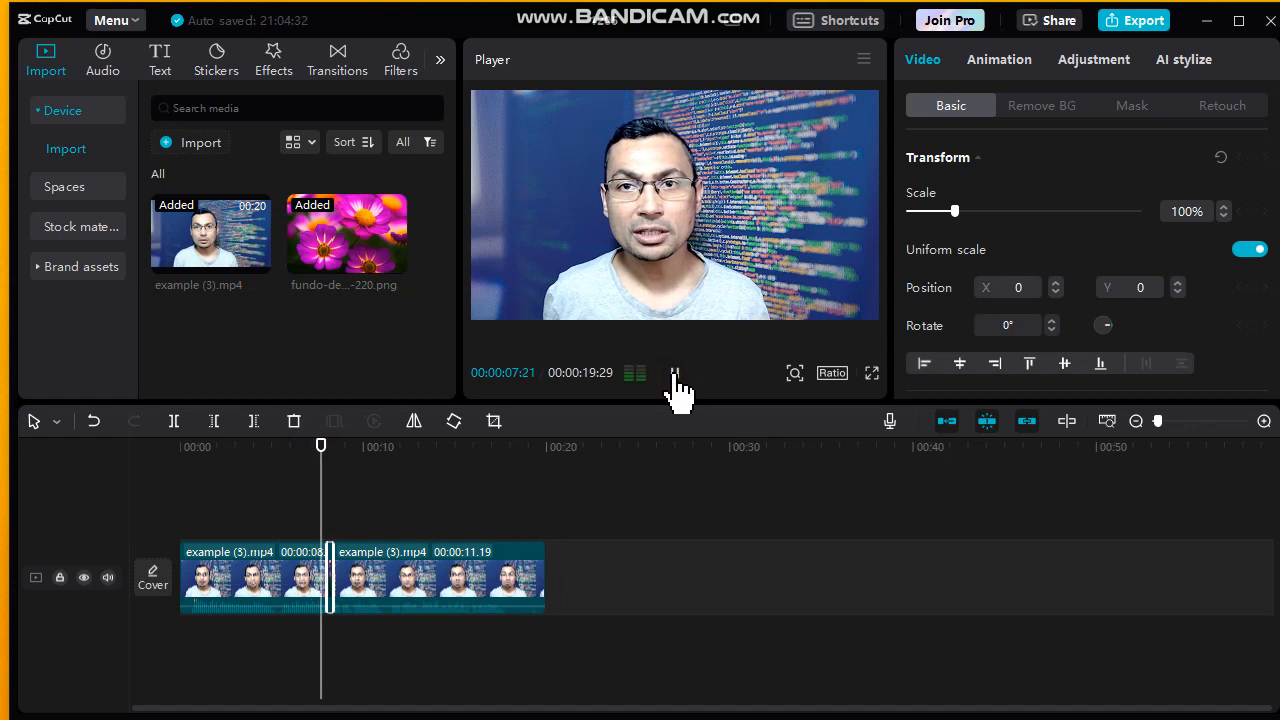
left_click(674, 372)
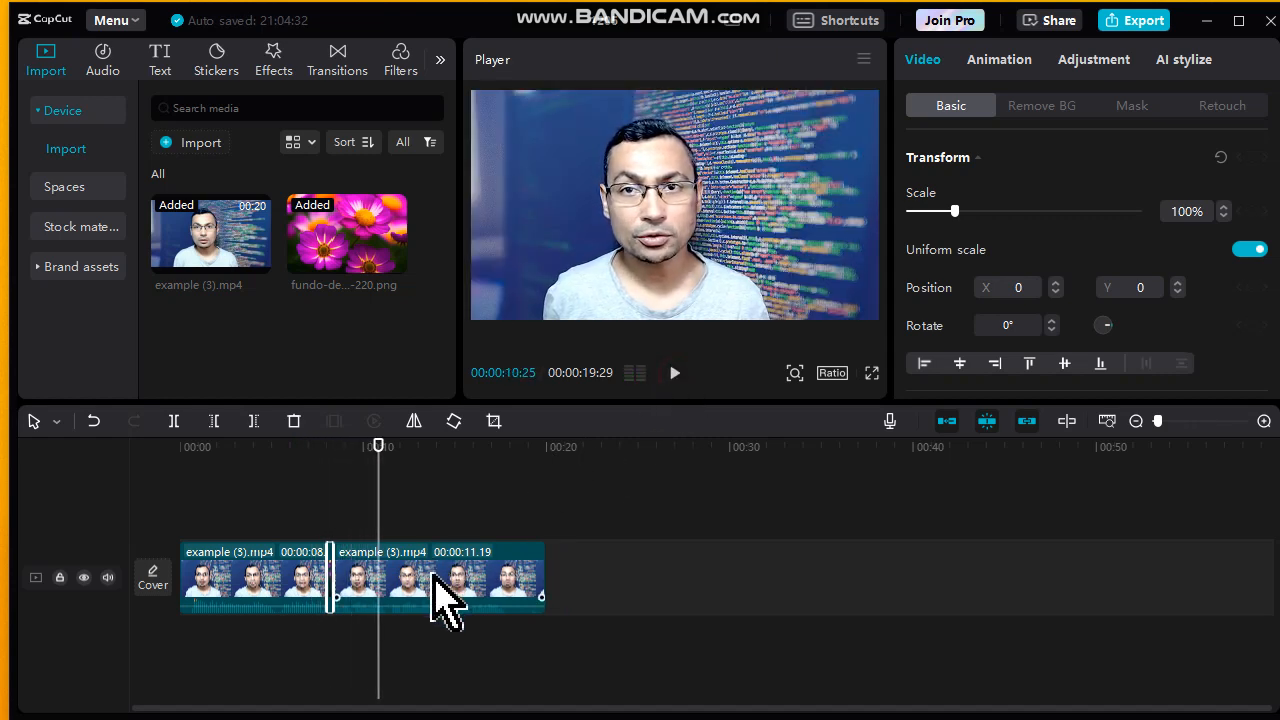
left_click_drag(440, 580, 570, 580)
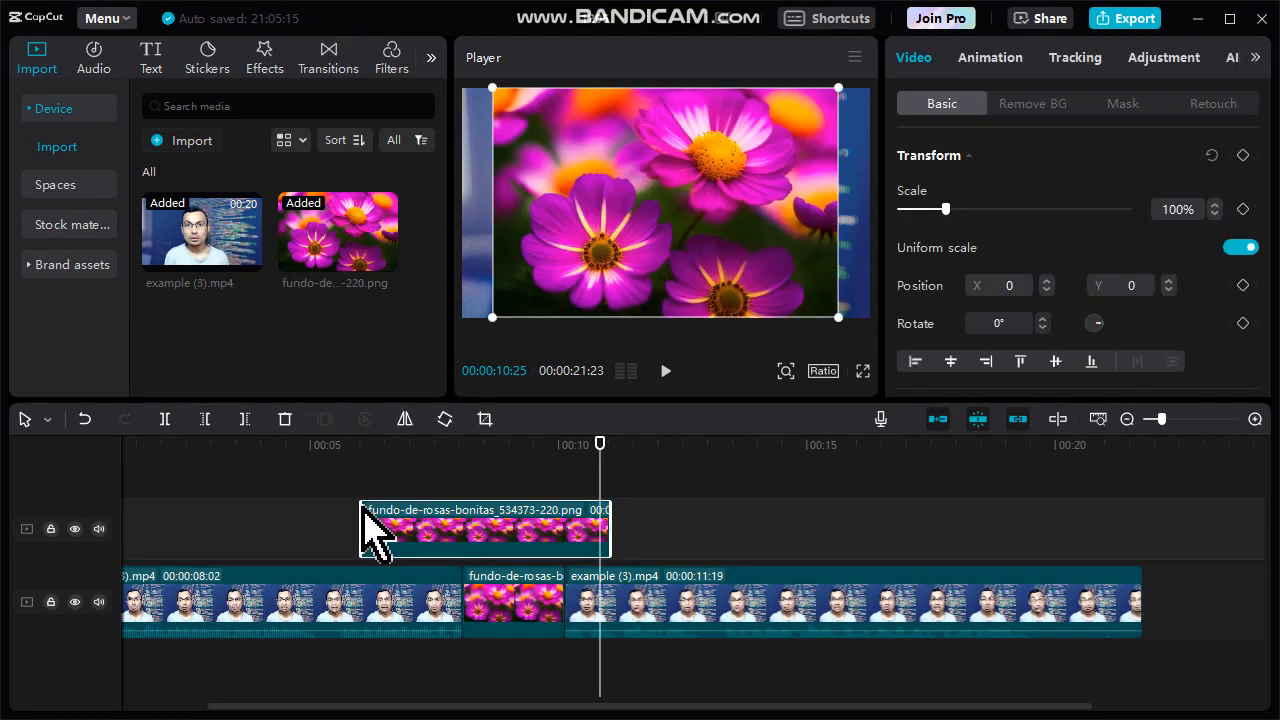
Step: Scale the flower overlay to 54%, move it top-right, and trim it to about a second
left_click(513, 603)
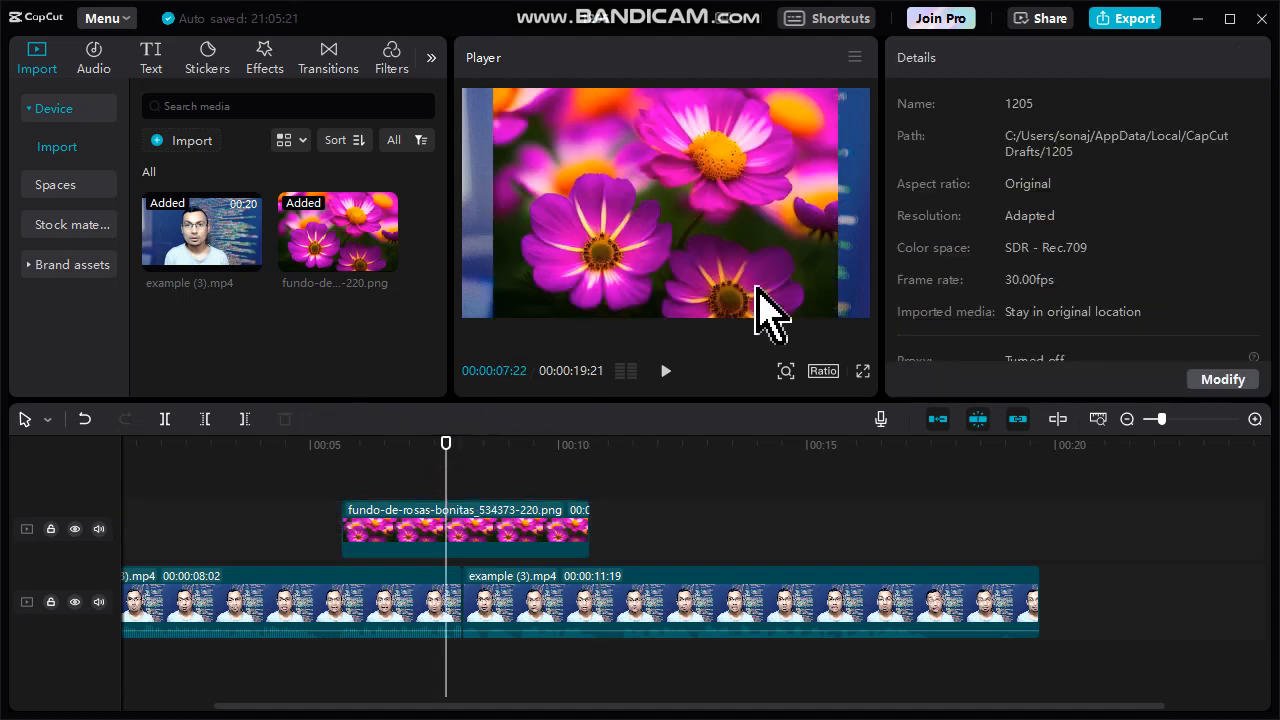
left_click(465, 528)
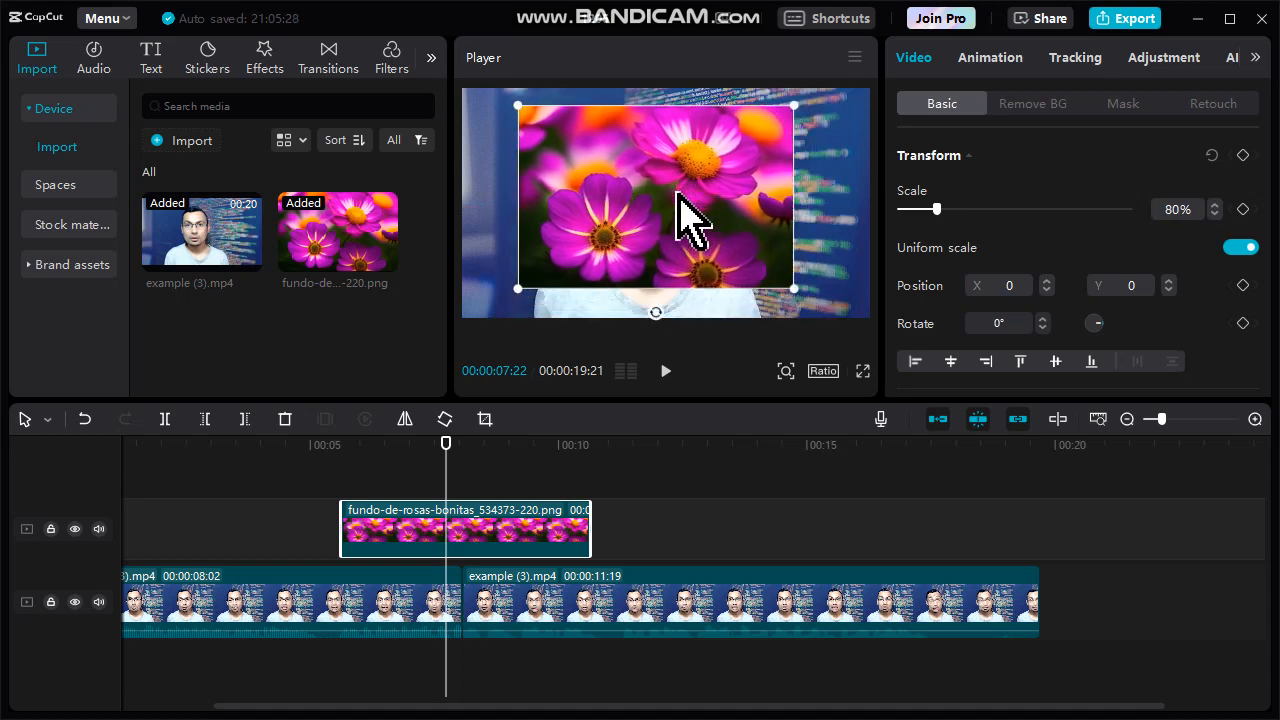
left_click_drag(690, 210, 730, 310)
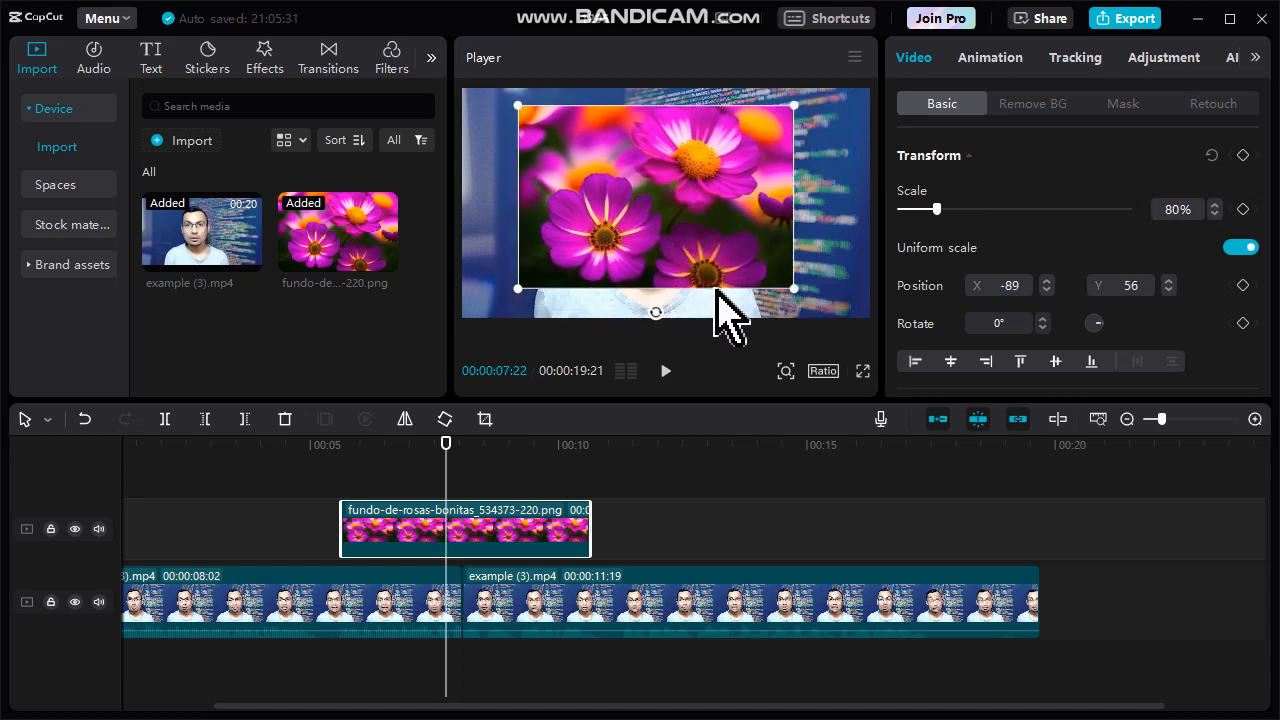
mouse_move(840, 140)
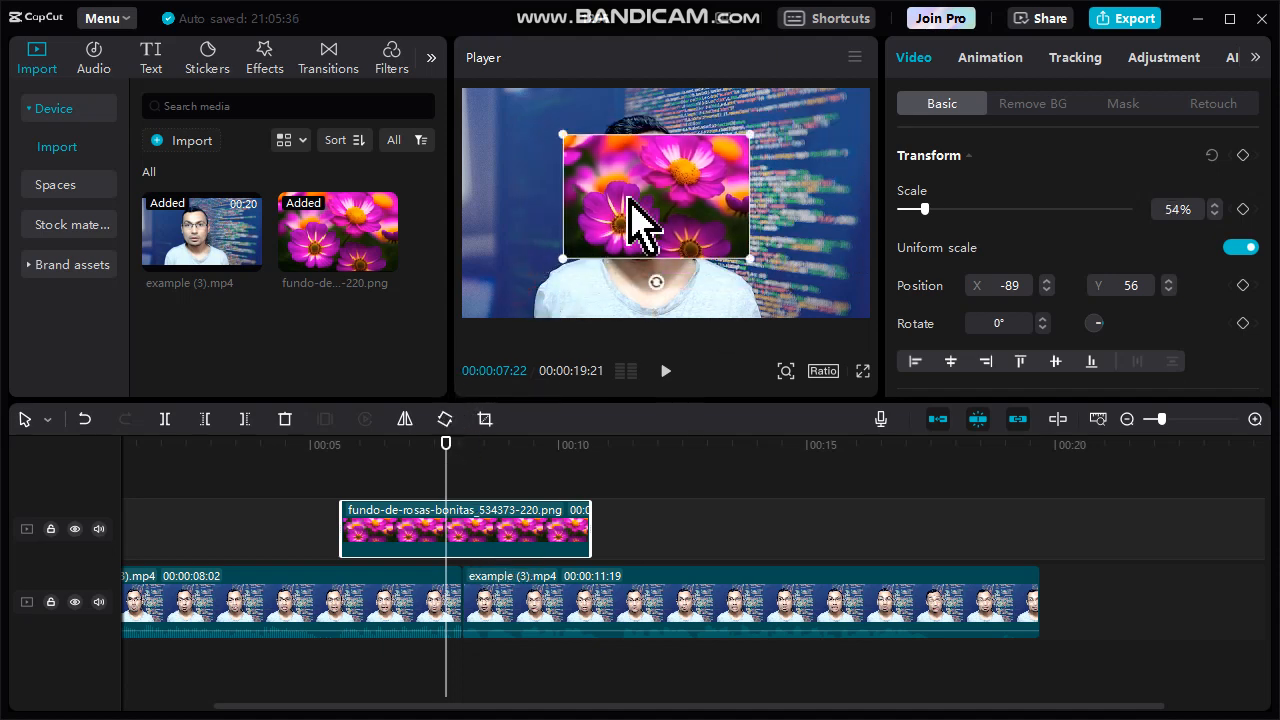
left_click_drag(655, 195, 745, 165)
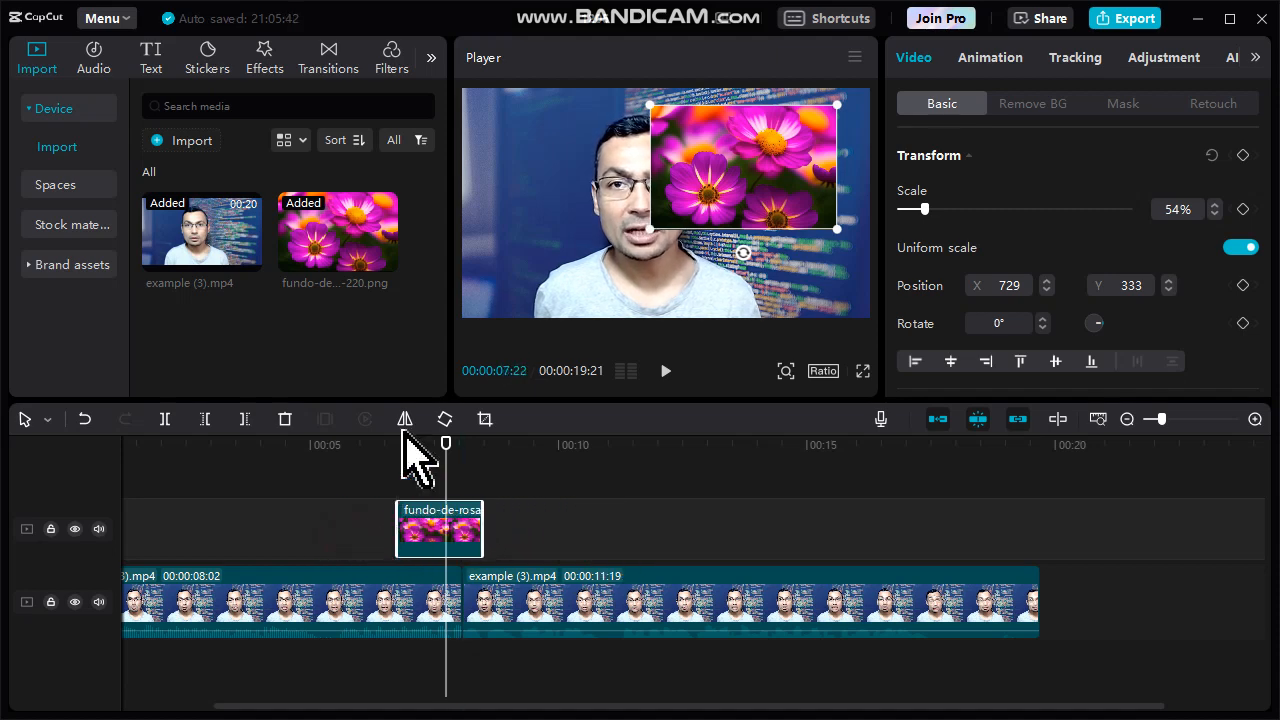
mouse_move(575, 310)
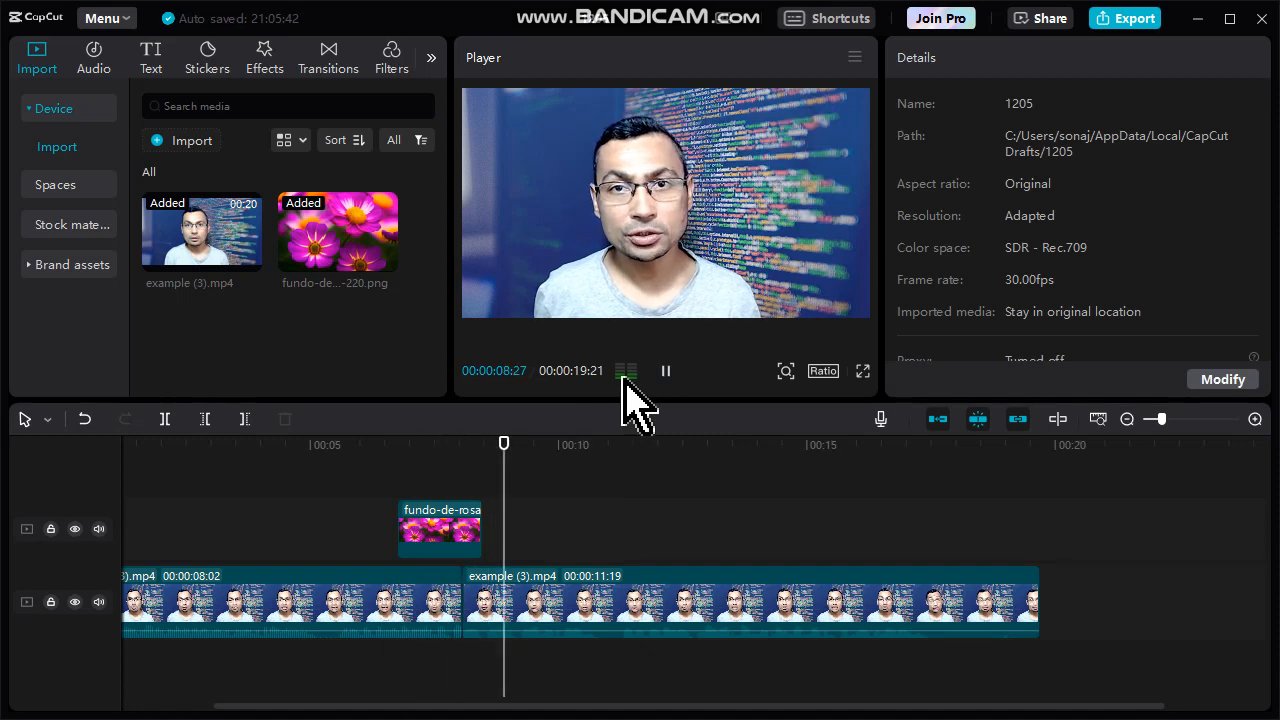
left_click(665, 371)
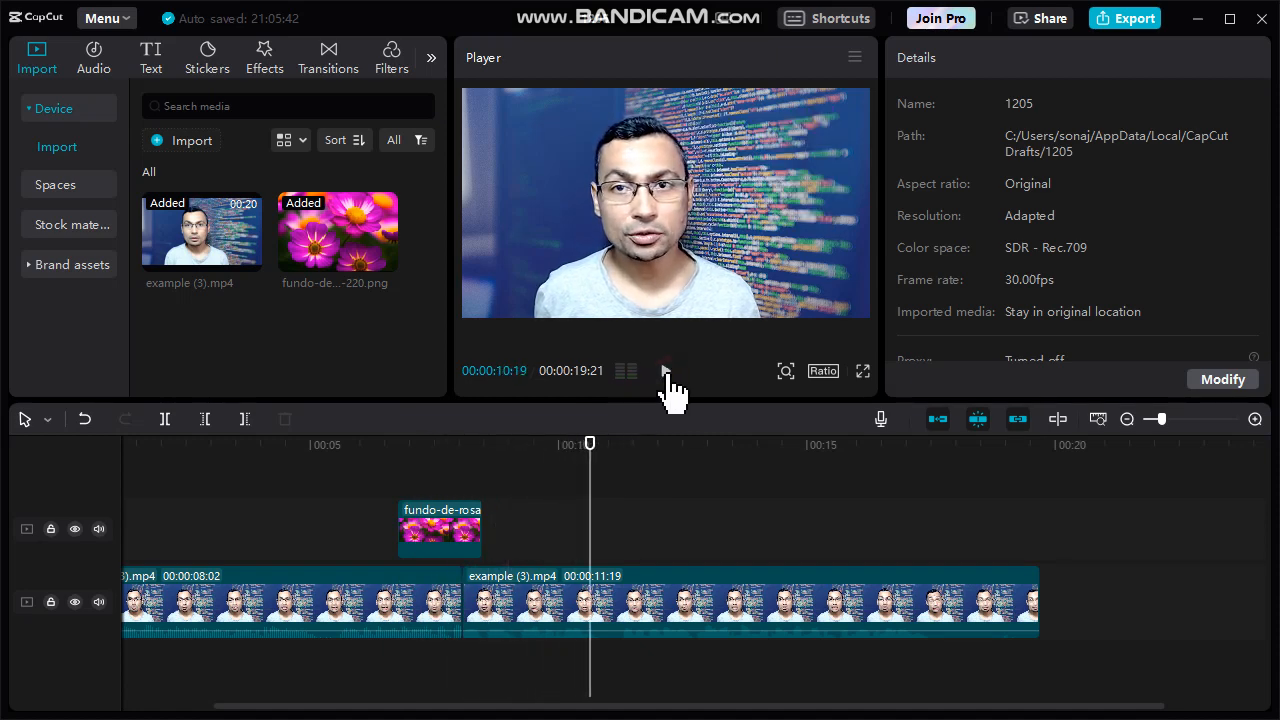
left_click(440, 528)
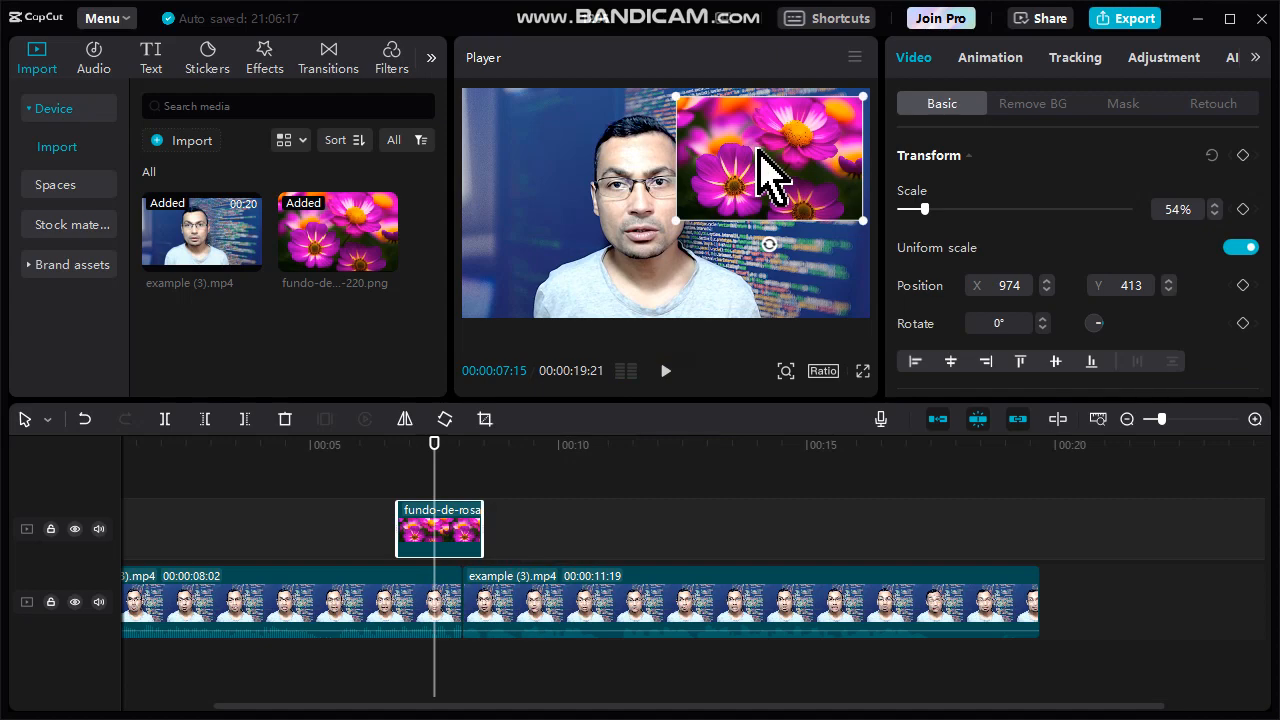
mouse_move(330, 360)
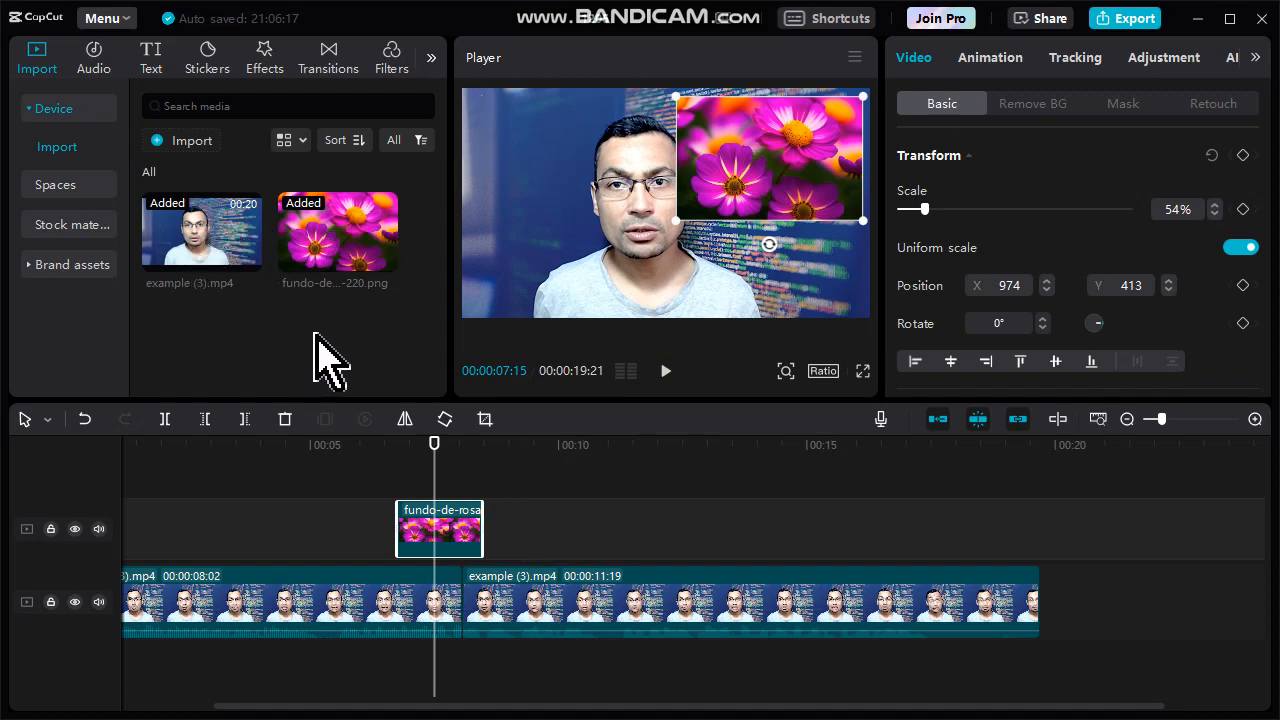
mouse_move(195, 170)
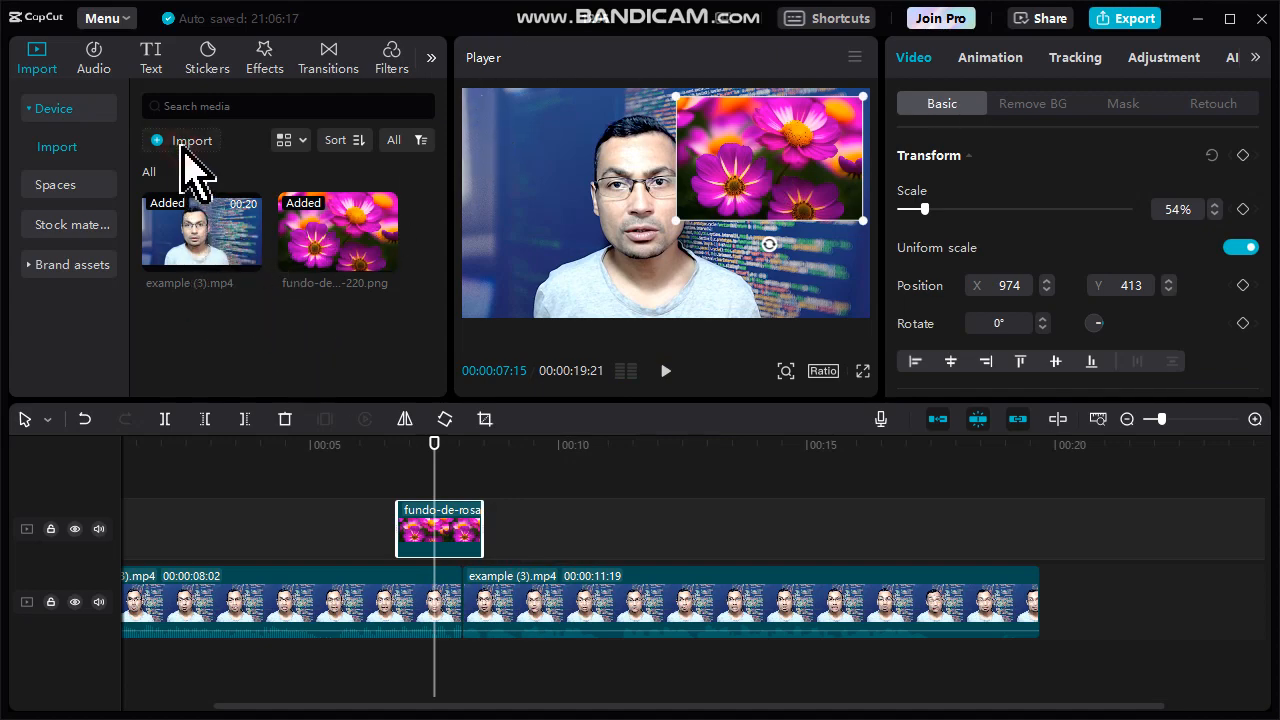
Step: Import the sunset tree PNG as an overlay above the flower and reposition it
left_click(191, 140)
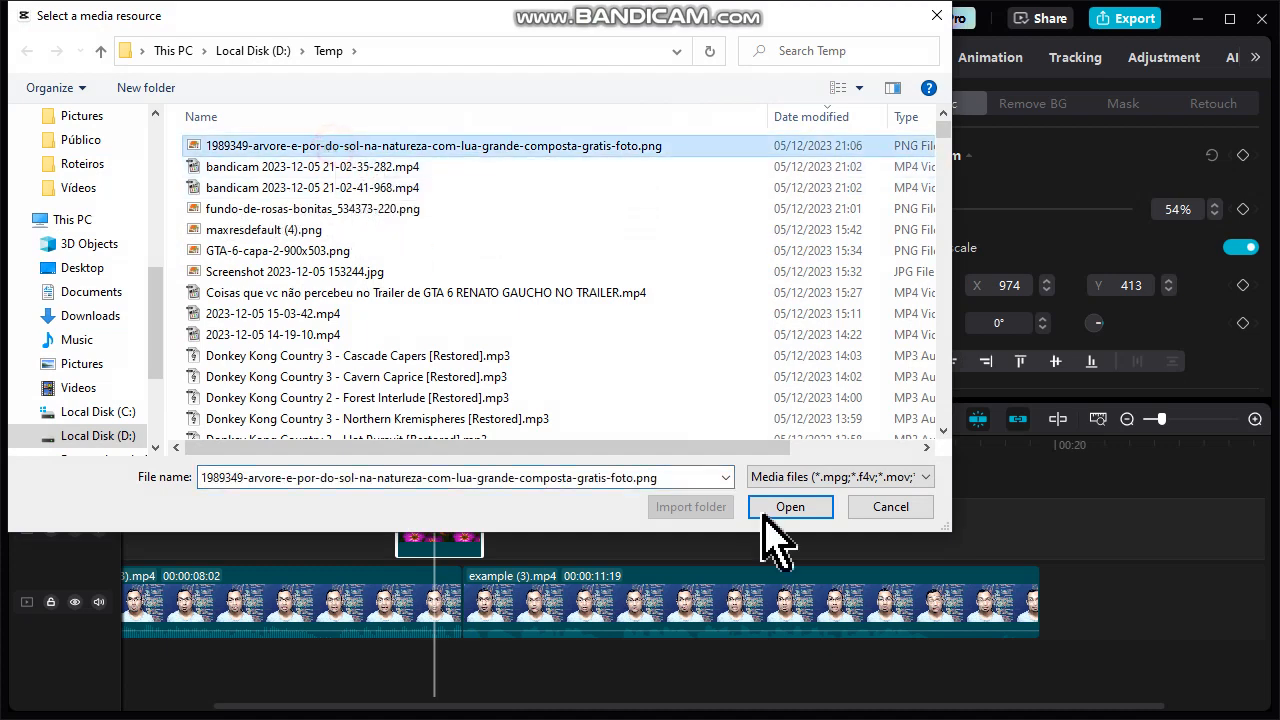
left_click(789, 506)
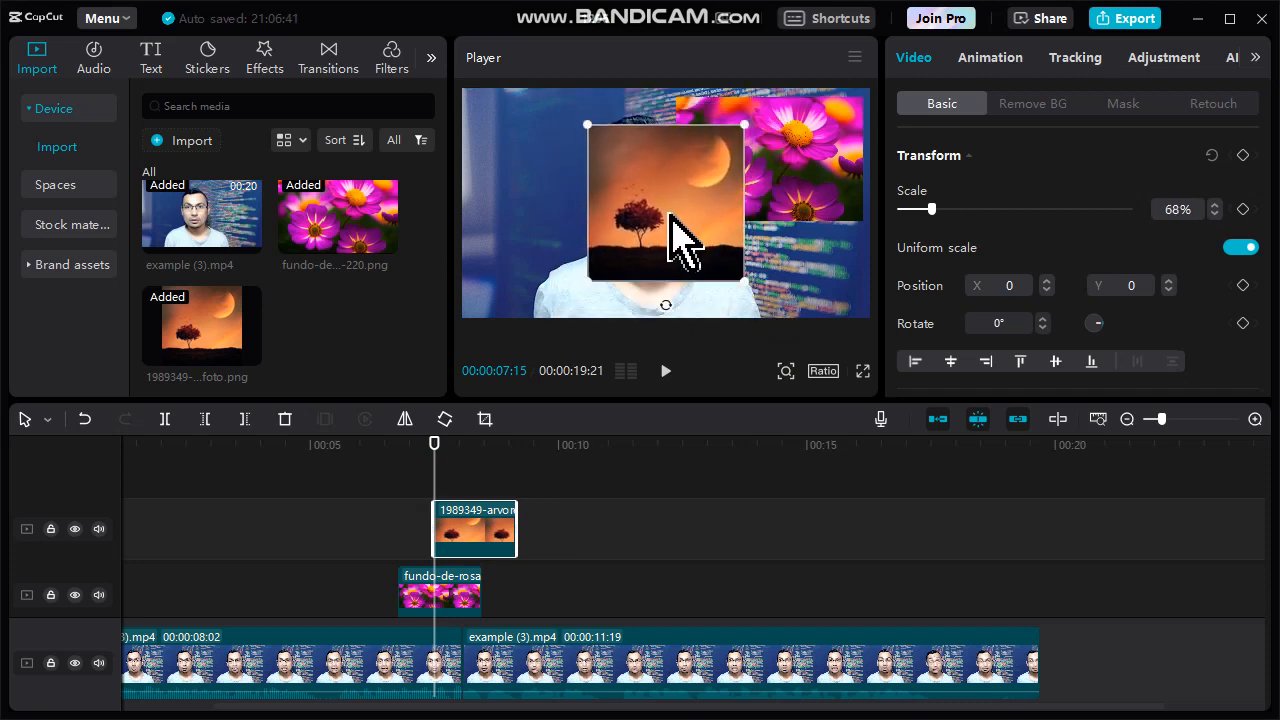
left_click_drag(665, 200, 550, 175)
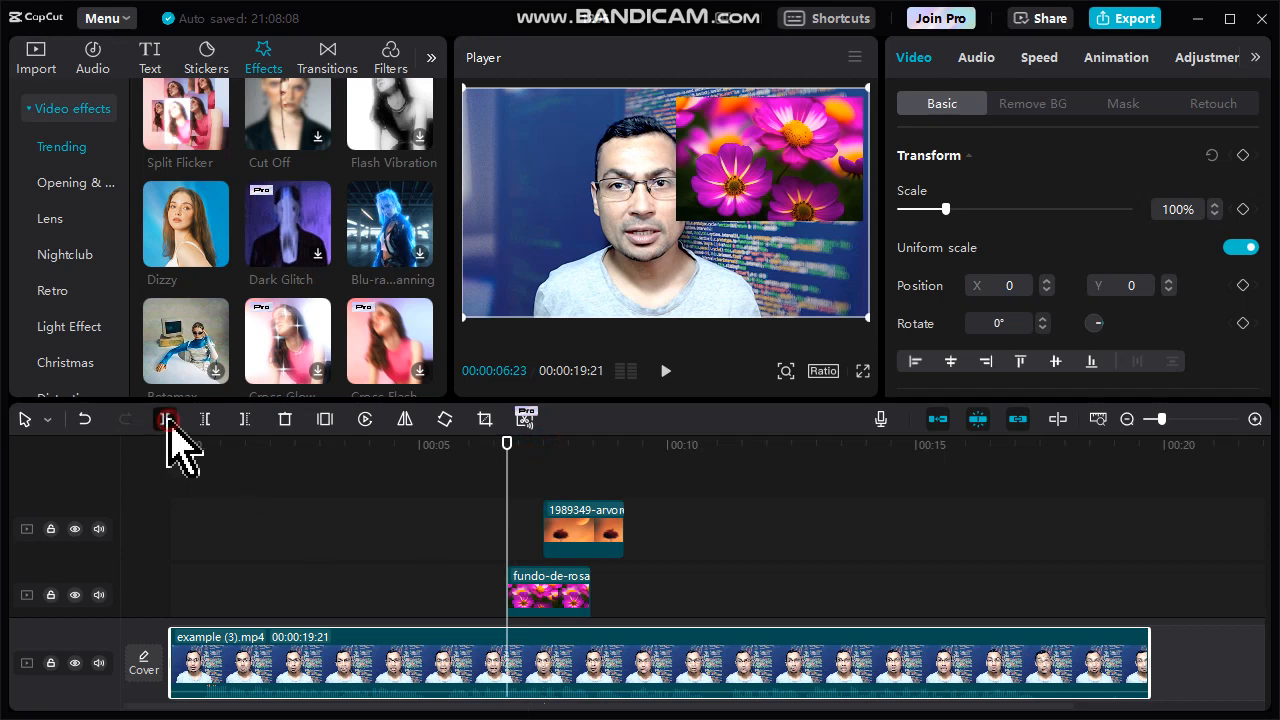
Step: Split the main clip and cover the section under the overlays with the Dizzy effect
left_click(165, 419)
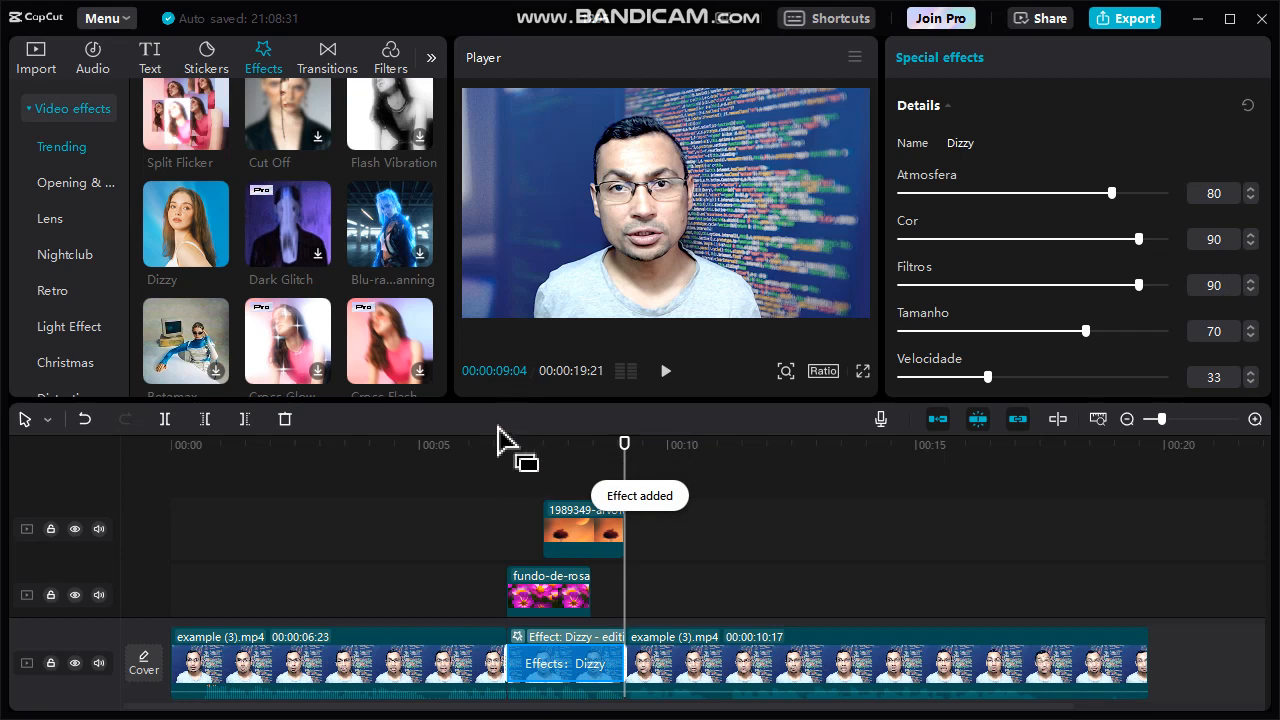
left_click_drag(625, 444, 490, 444)
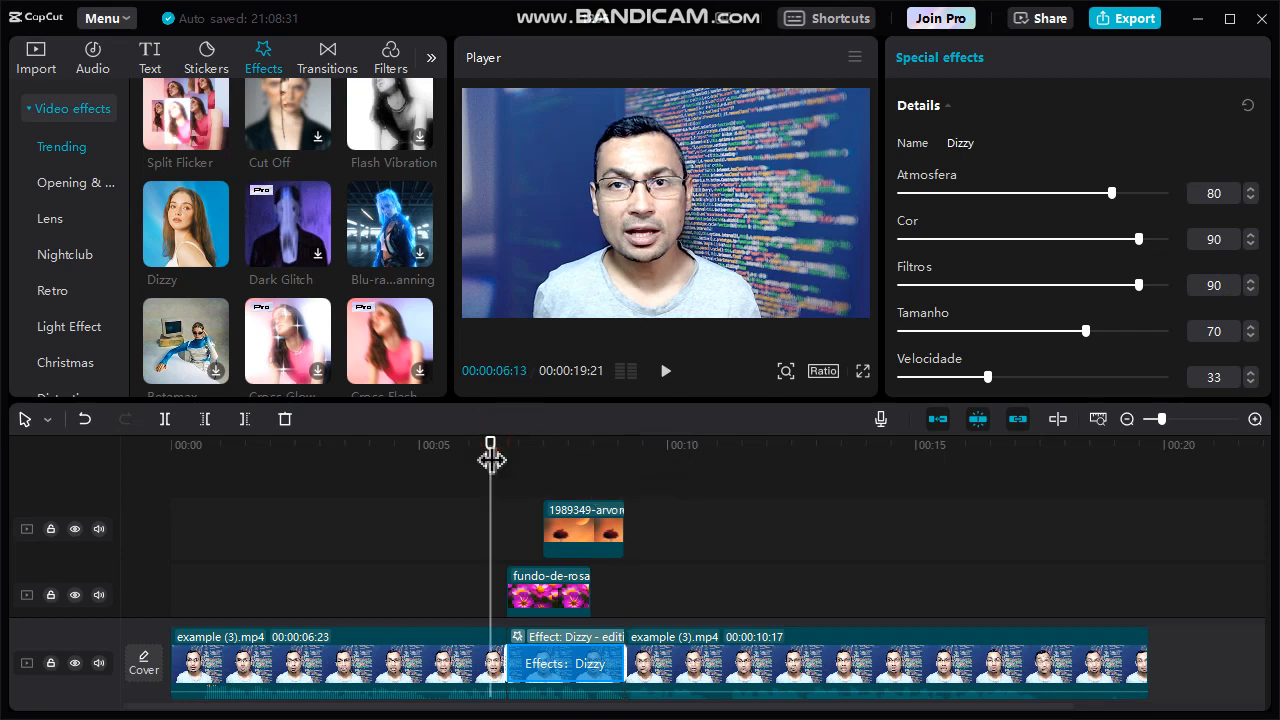
left_click(665, 371)
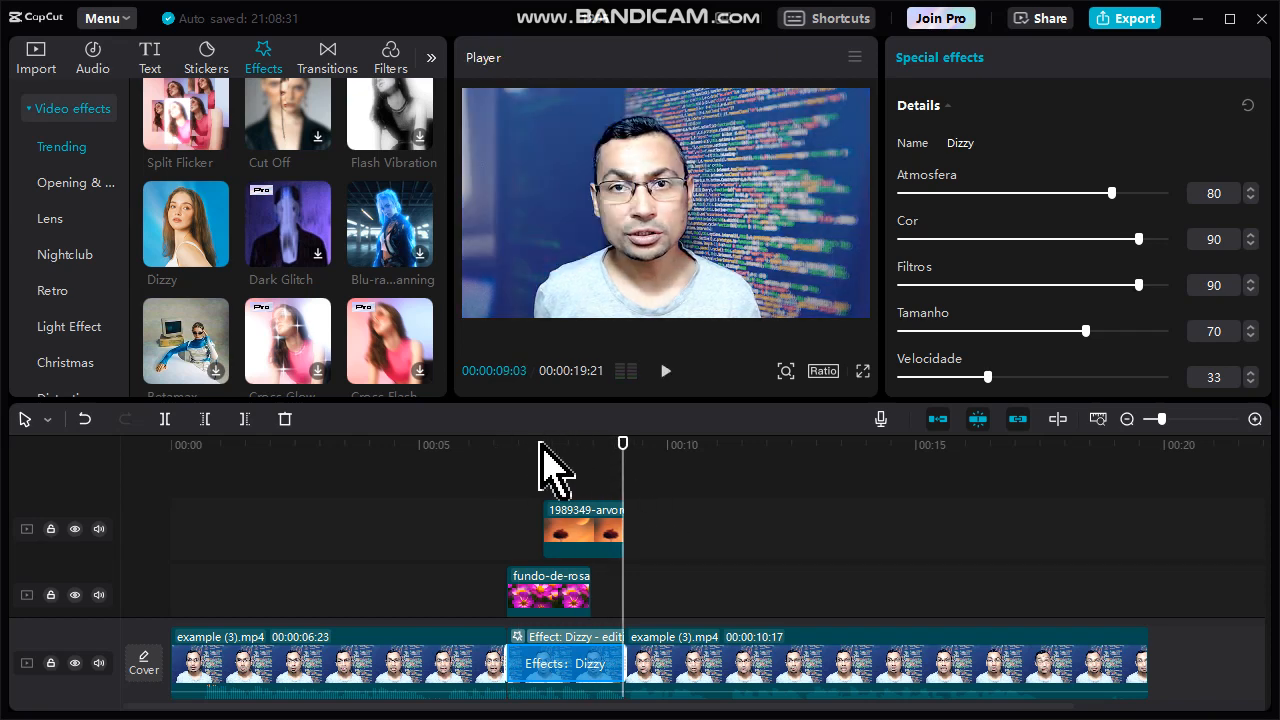
left_click(665, 371)
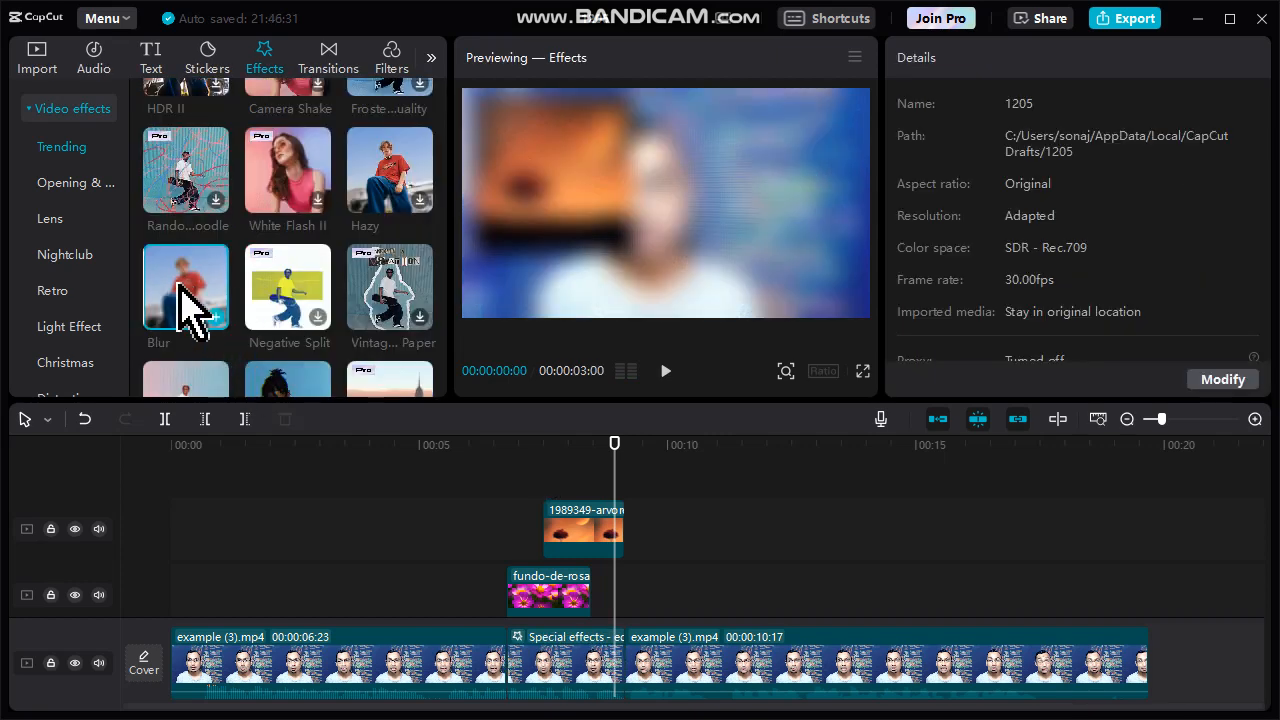
Step: Swap the effect section to Blur at strength 50 and play it back
left_click(565, 665)
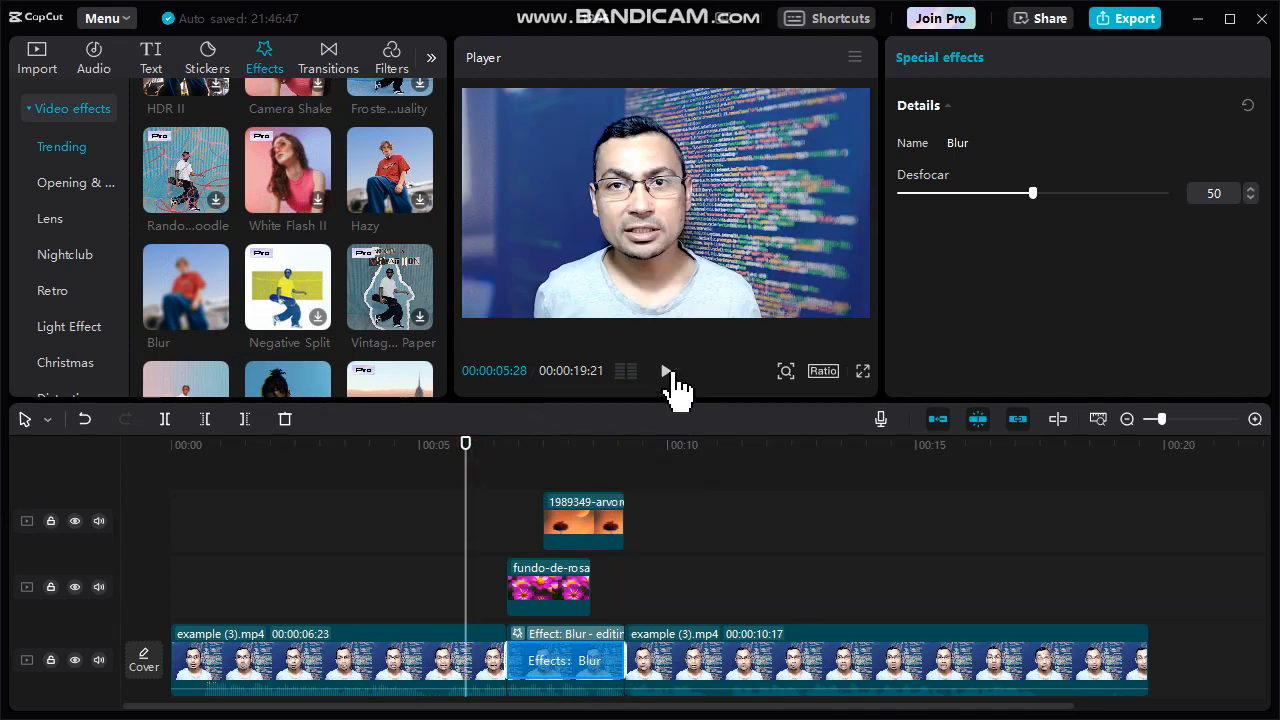
left_click(664, 371)
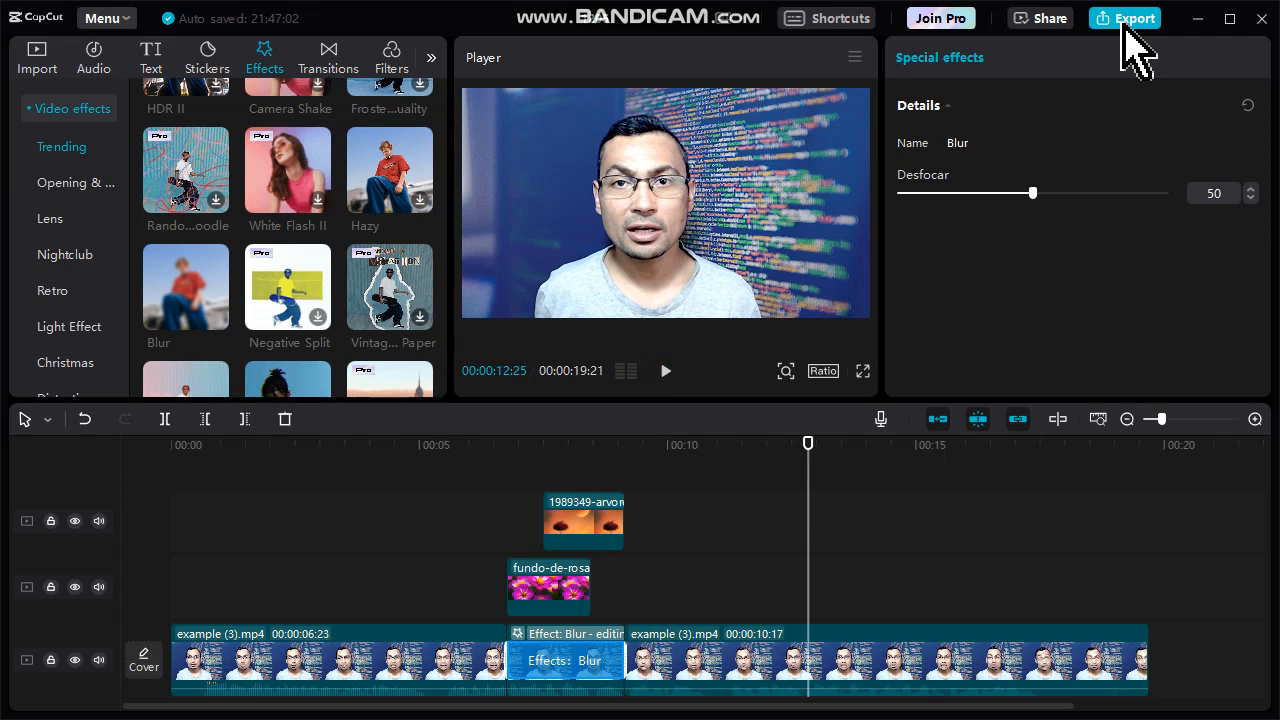
Step: Open the Export dialog and scroll through its 1080p H.264 MP4 30fps settings
left_click(1124, 18)
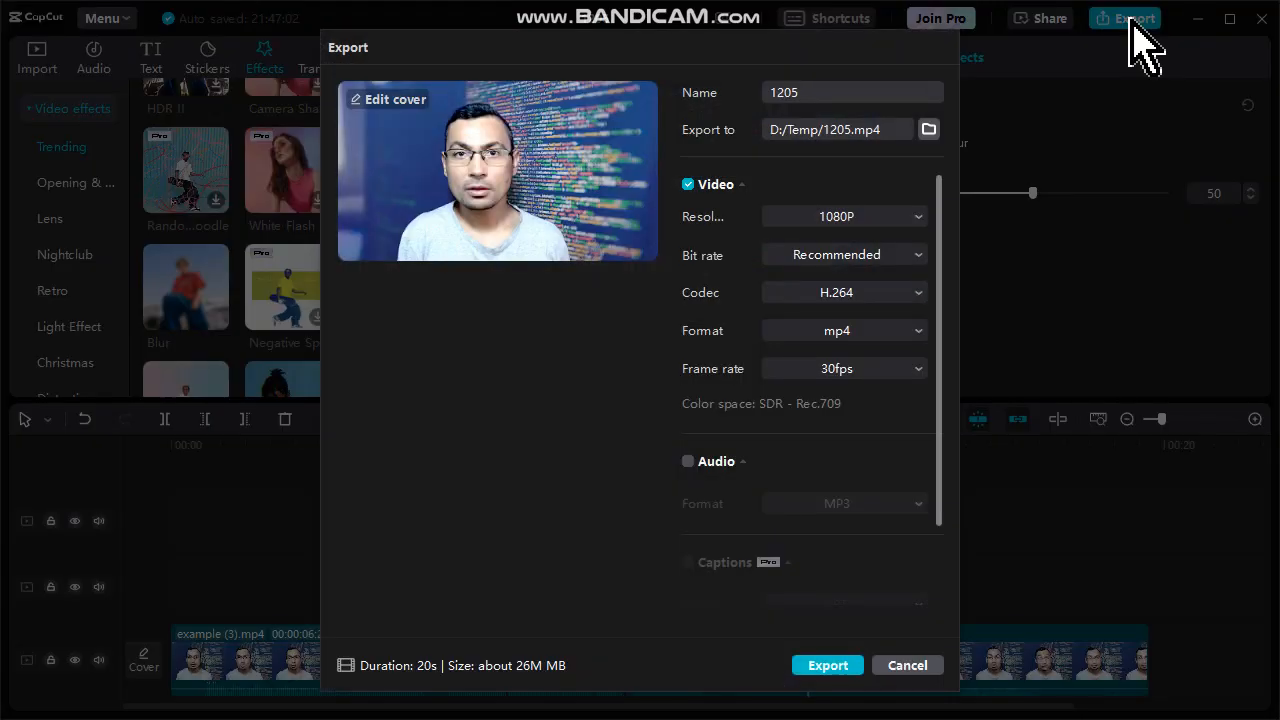
scroll("down", 3)
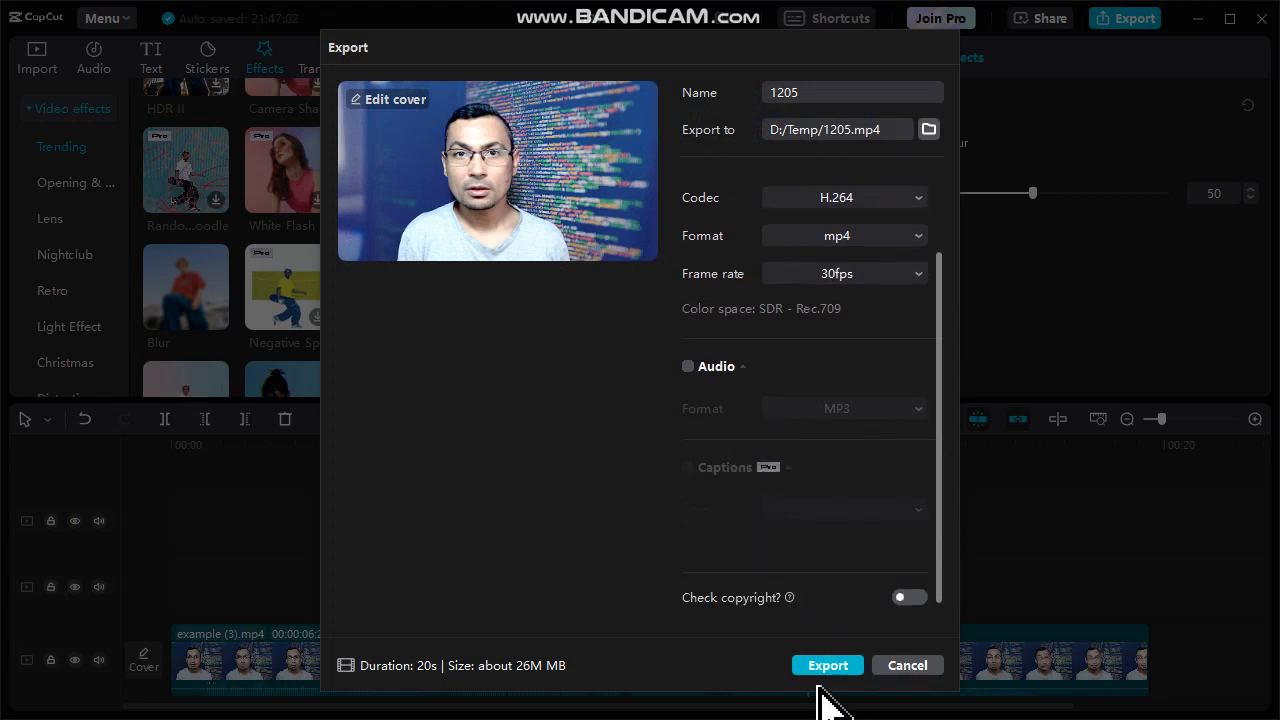
mouse_move(565, 495)
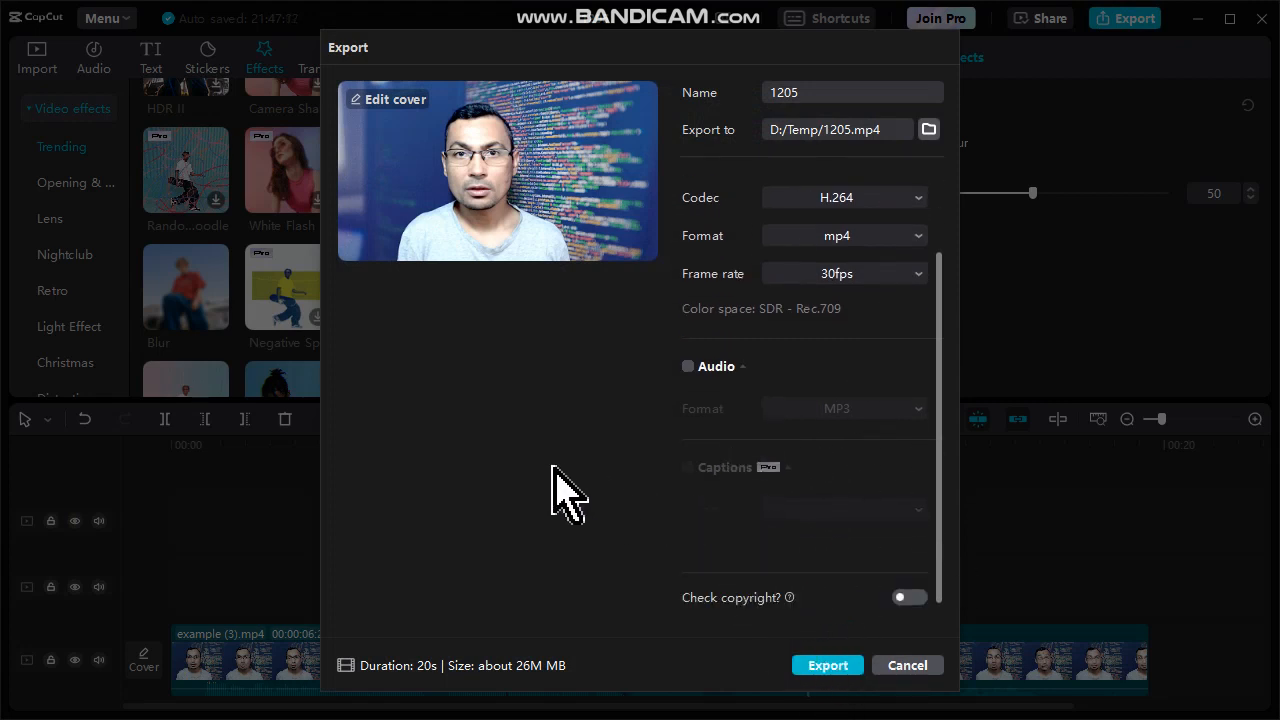